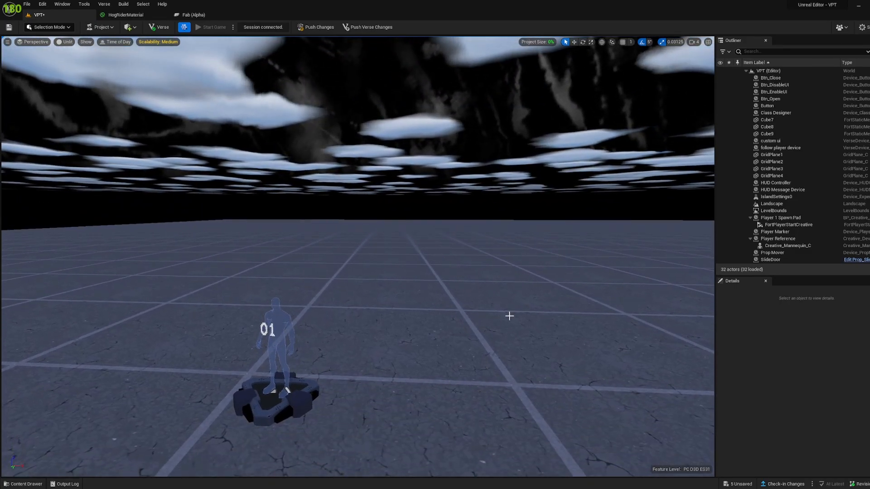
Step: Create a Building Prop blueprint named FollowsPlayer in the Props folder and open it
{"action": "left_click", "coordinate": [23, 483]}
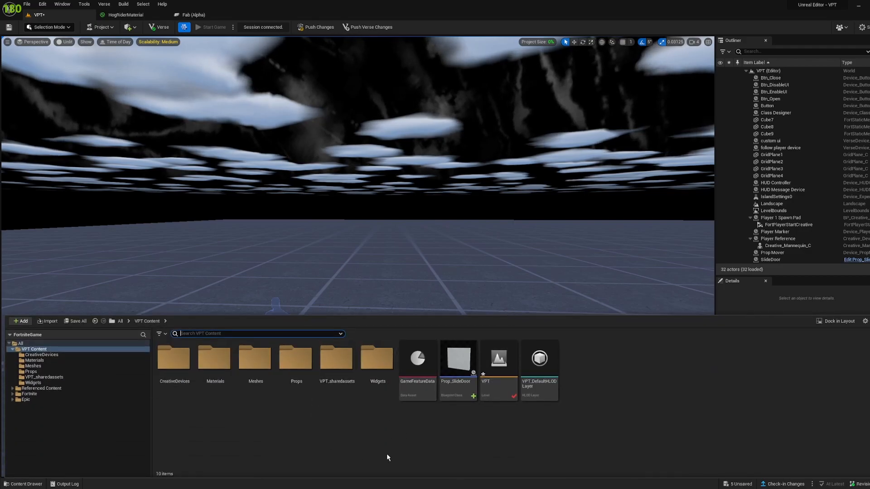
{"action": "mouse_move", "coordinate": [34, 355]}
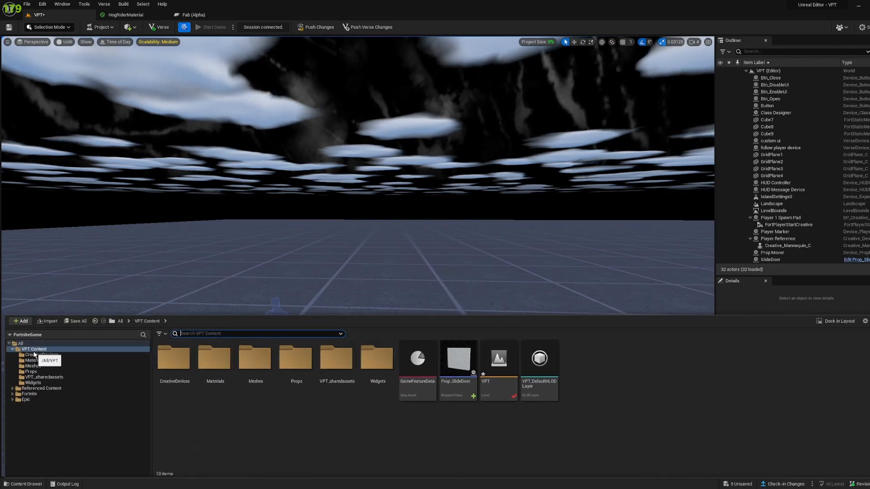
{"action": "mouse_move", "coordinate": [277, 396]}
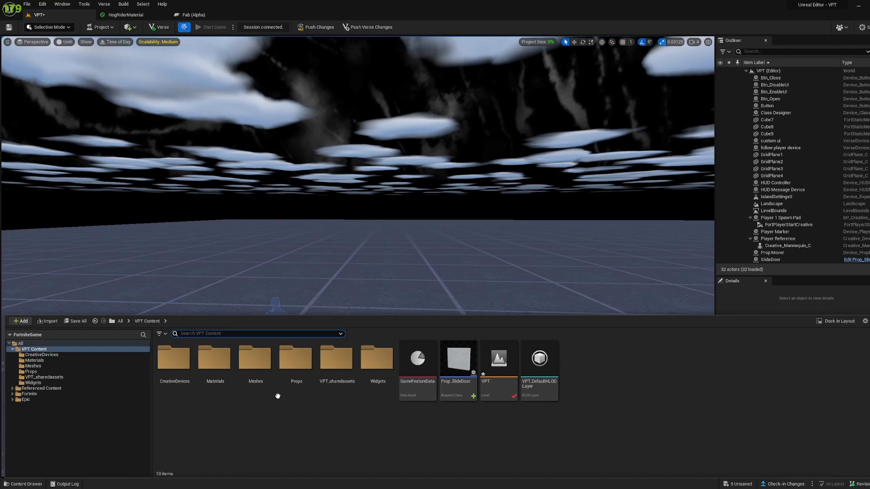
{"action": "left_click", "coordinate": [295, 357]}
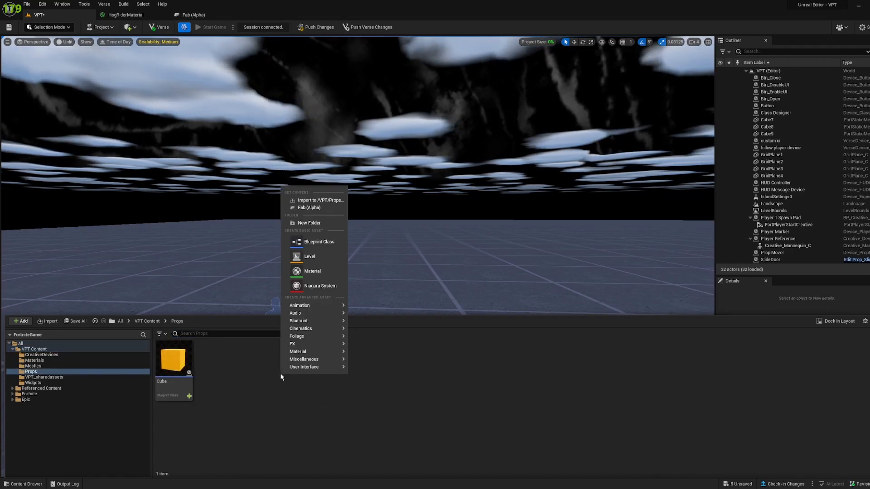
{"action": "left_click", "coordinate": [318, 241]}
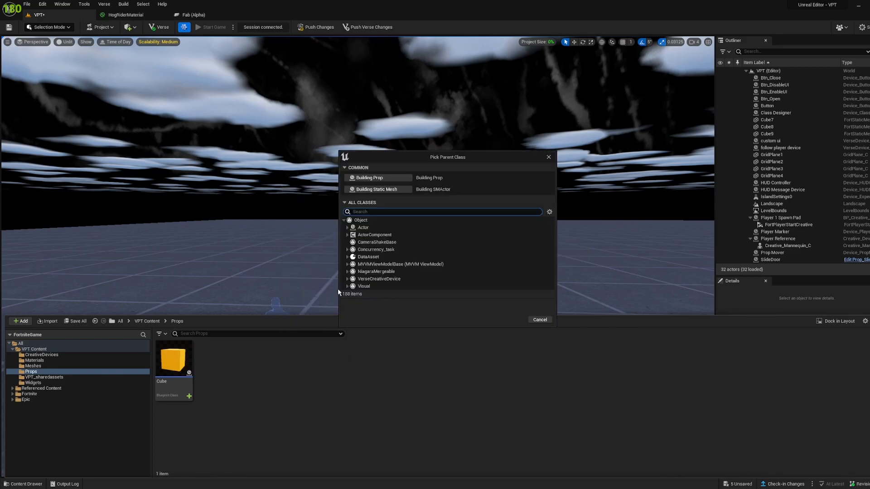
{"action": "mouse_move", "coordinate": [386, 178]}
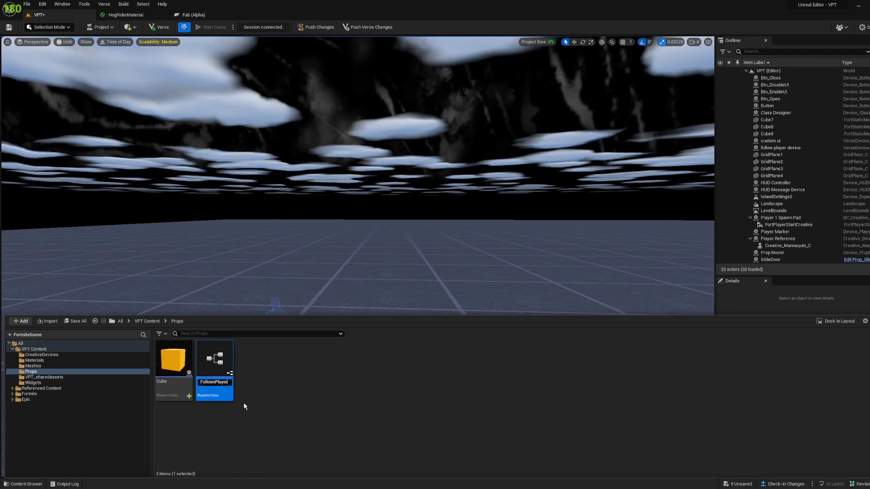
{"action": "double_click", "coordinate": [213, 358]}
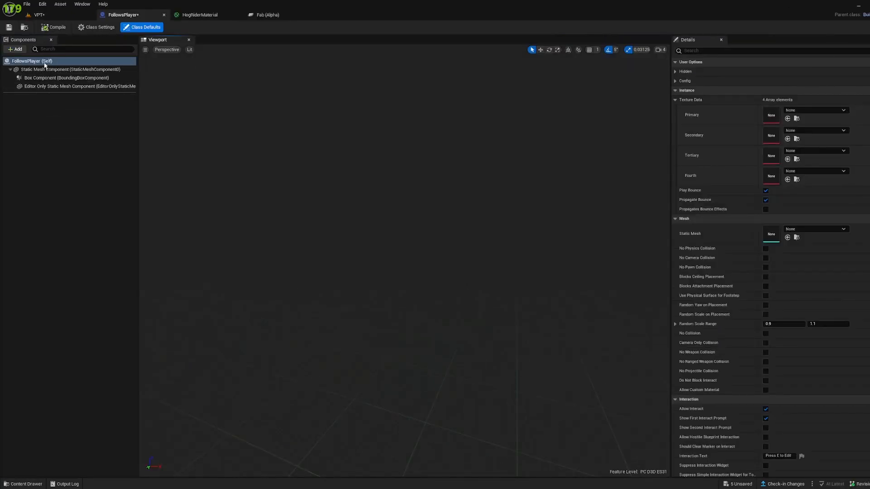
Step: Add a Broken_Statuette4_0 static mesh scaled 7.78126 to FollowsPlayer and save the blueprint
{"action": "left_click", "coordinate": [15, 49]}
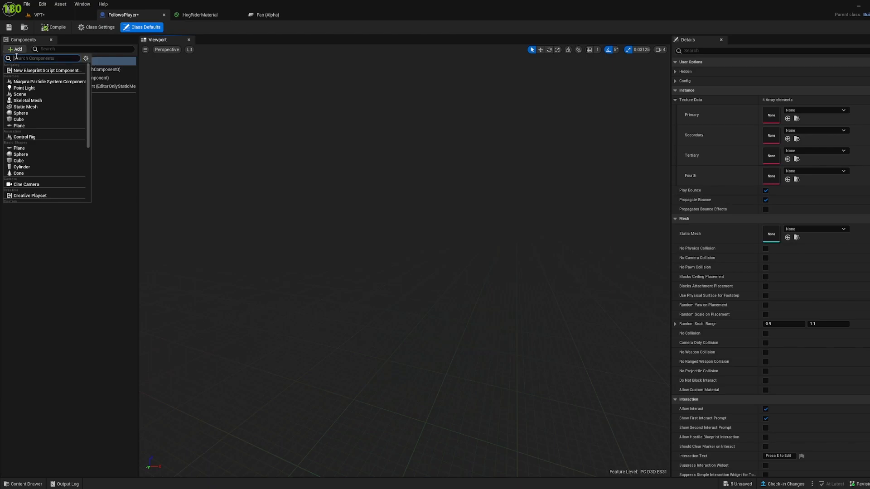
{"action": "type", "text": "static"}
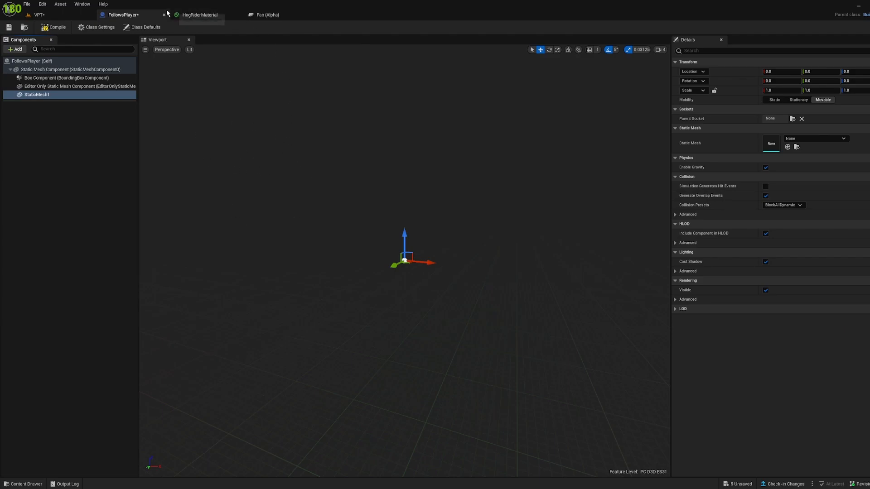
{"action": "left_click", "coordinate": [267, 15]}
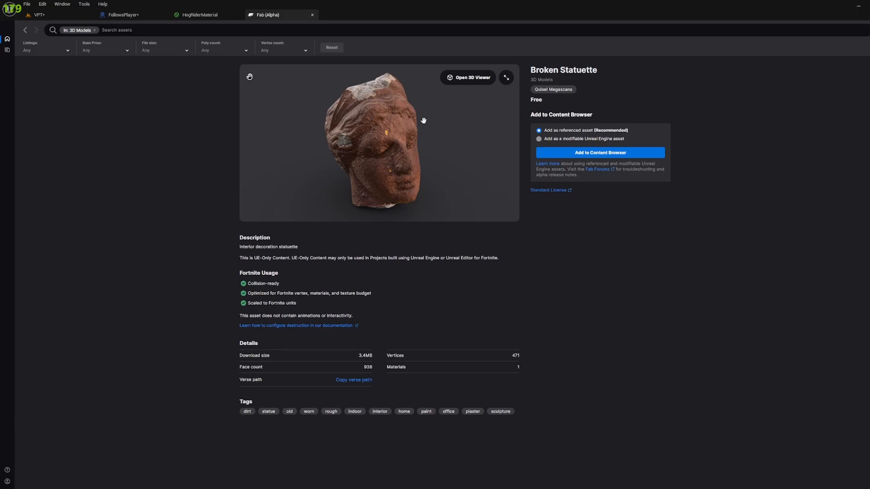
{"action": "left_click", "coordinate": [121, 15]}
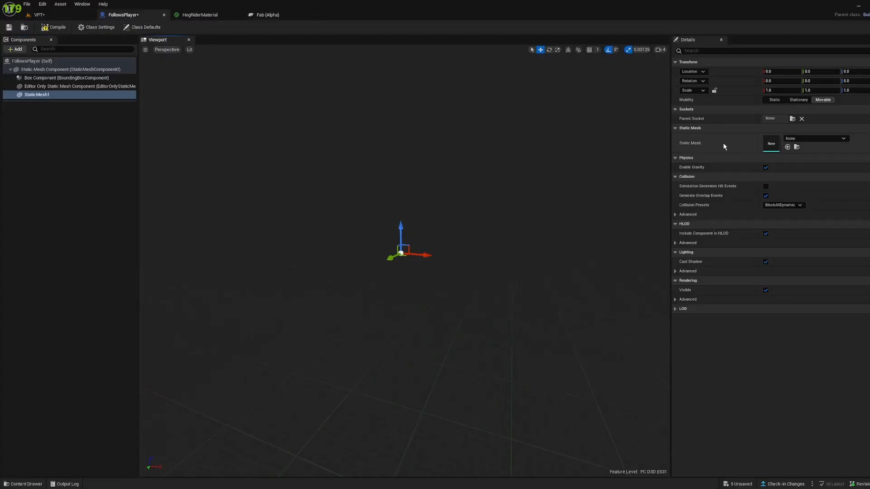
{"action": "left_click", "coordinate": [843, 138]}
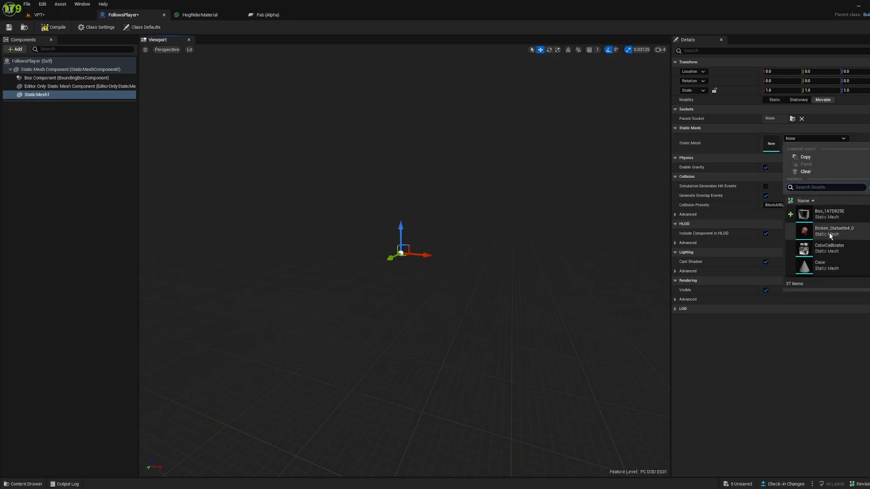
{"action": "left_click", "coordinate": [833, 230]}
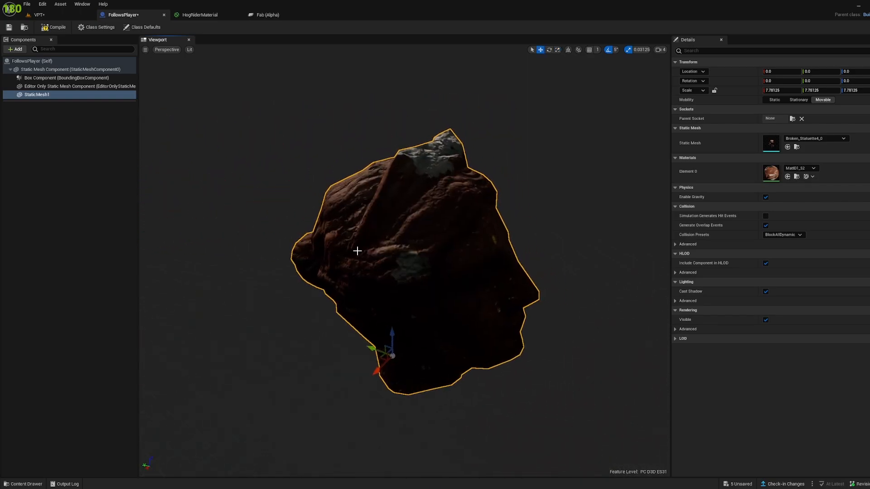
{"action": "left_click", "coordinate": [23, 27]}
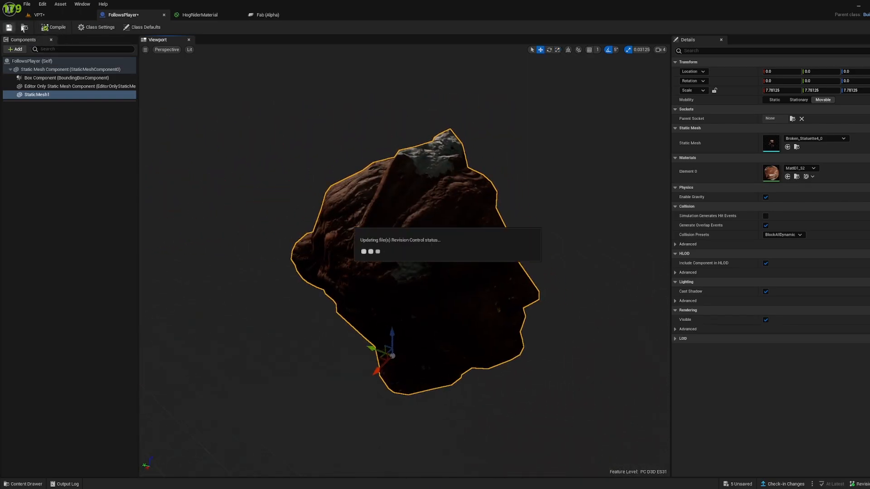
{"action": "left_click", "coordinate": [39, 14]}
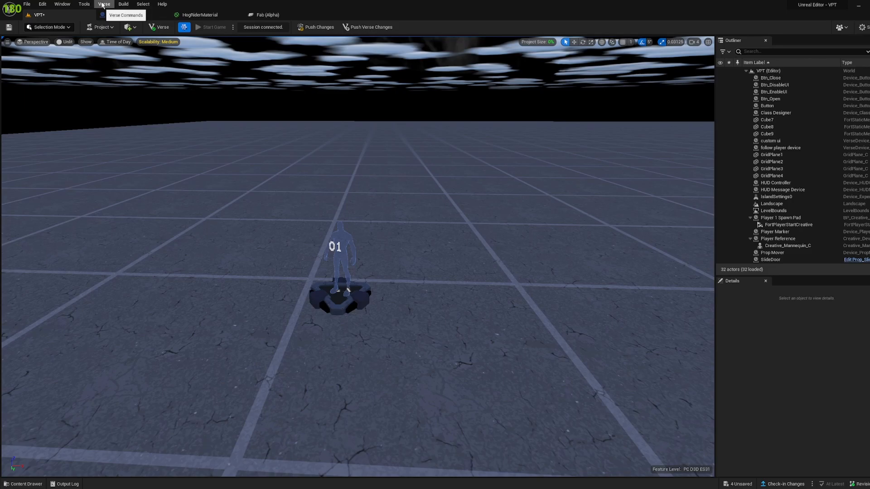
Step: Create prop_follows_player_device.verse from Verse Explorer and open it in the code editor
{"action": "left_click", "coordinate": [104, 5]}
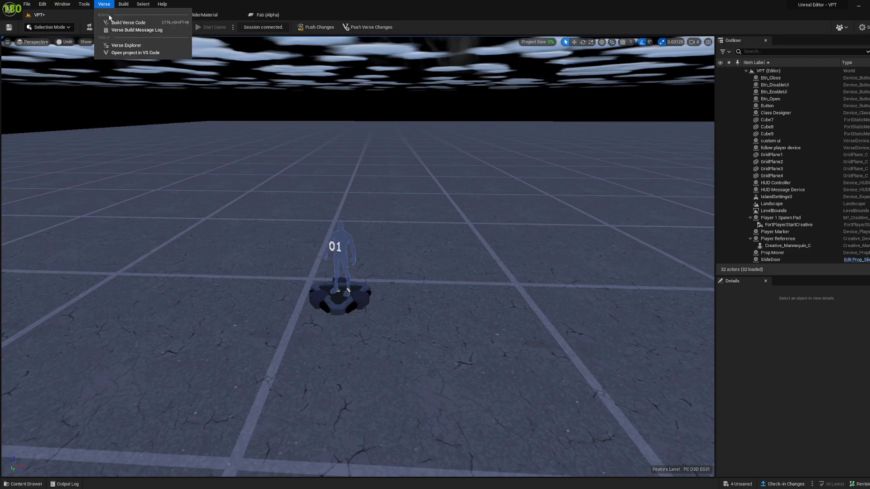
{"action": "left_click", "coordinate": [126, 45]}
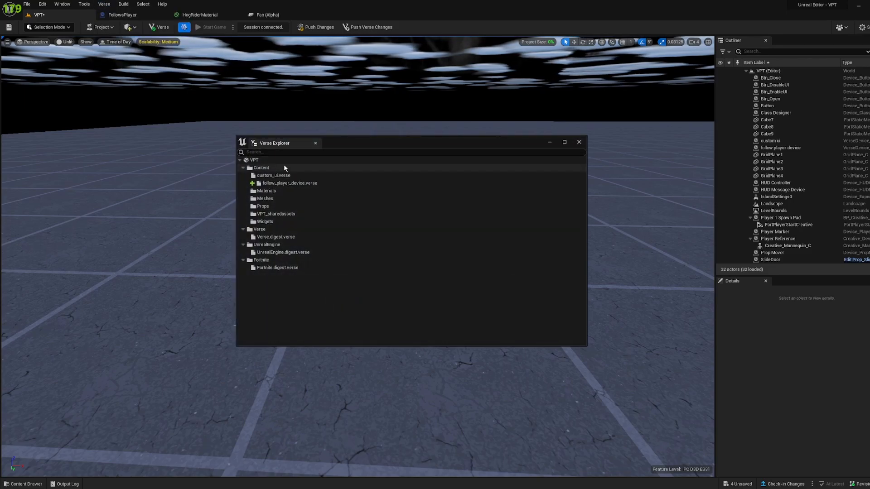
{"action": "mouse_move", "coordinate": [261, 168]}
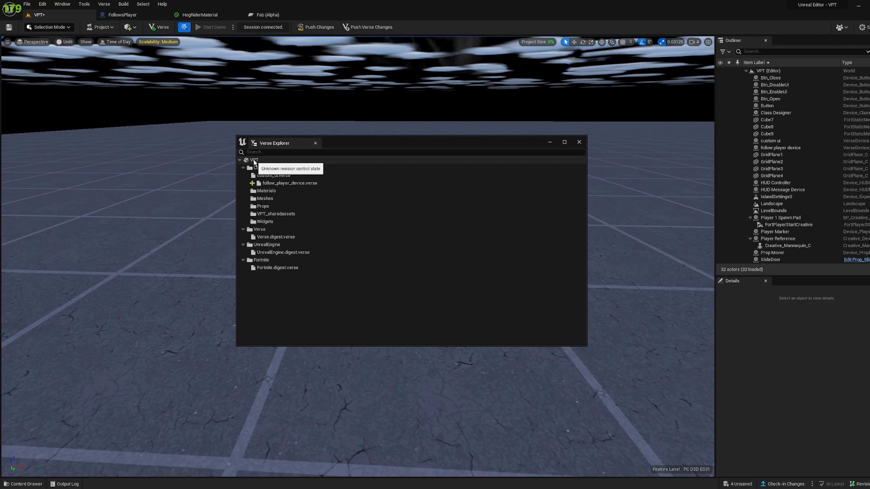
{"action": "right_click", "coordinate": [254, 160]}
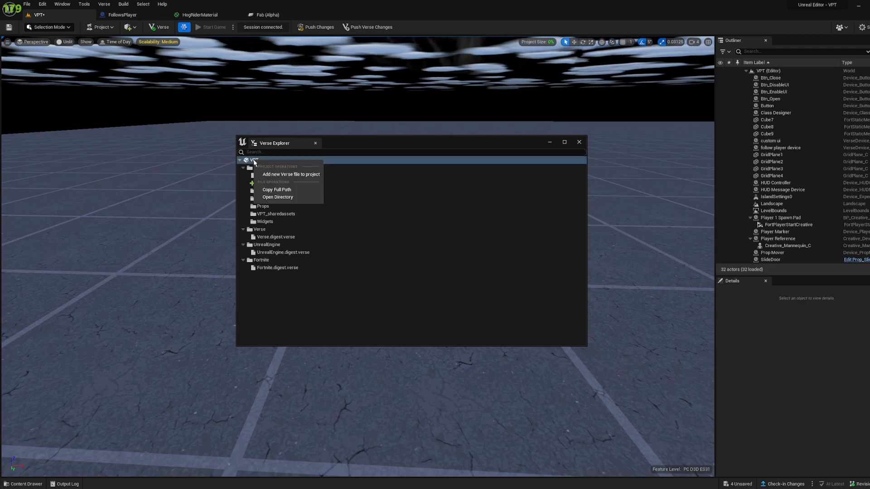
{"action": "left_click", "coordinate": [291, 174]}
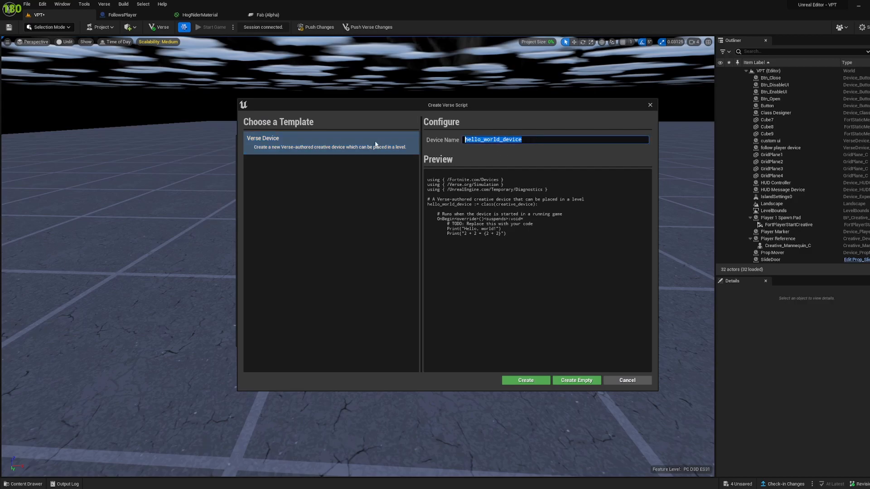
{"action": "type", "text": "prop_follows"}
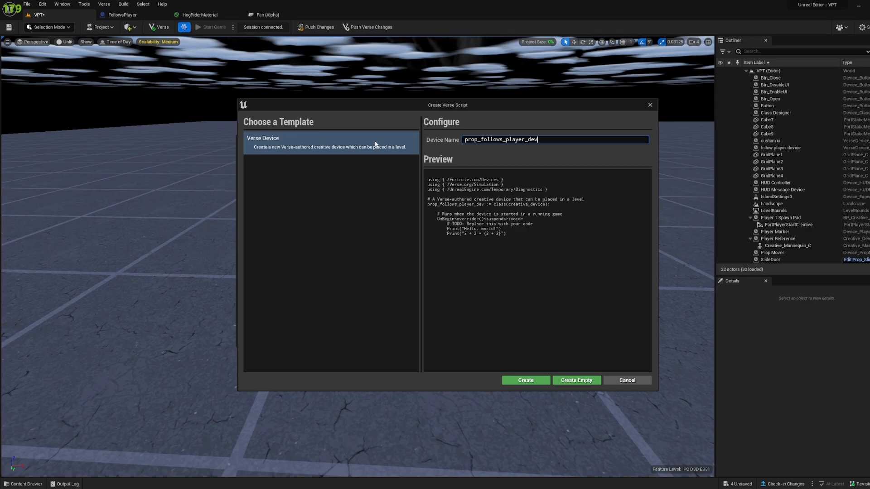
{"action": "left_click", "coordinate": [525, 380]}
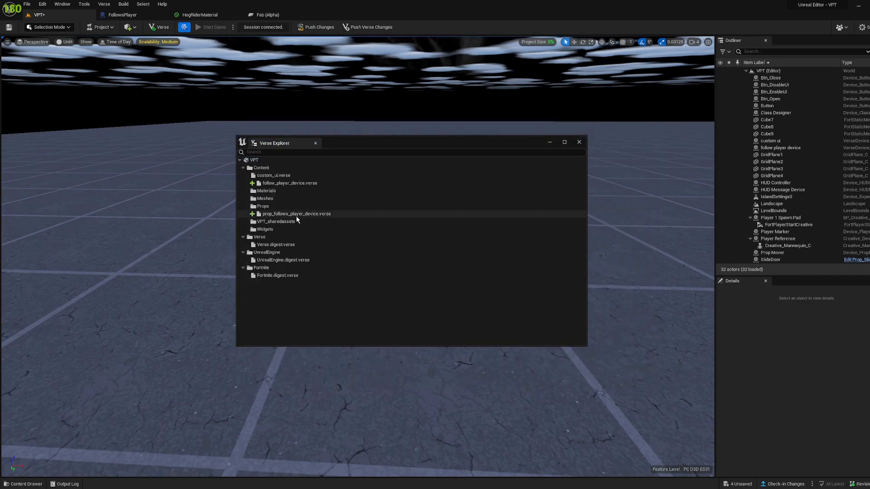
{"action": "double_click", "coordinate": [297, 213]}
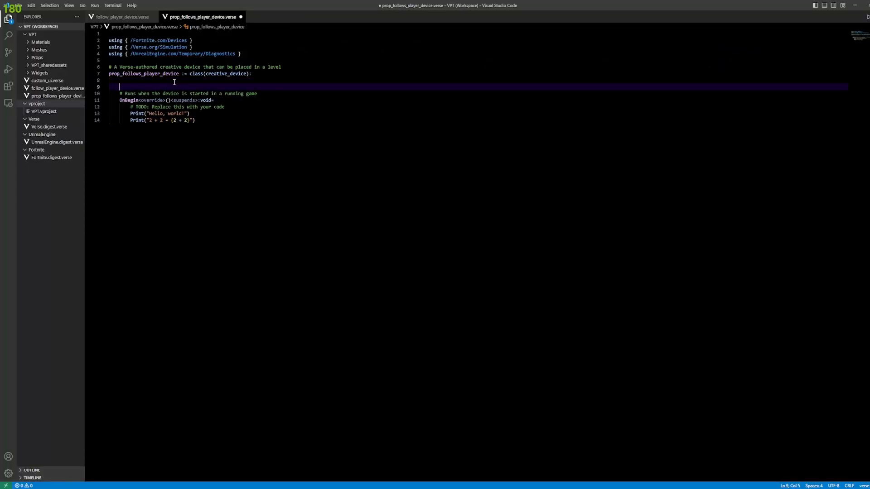
{"action": "type", "text": "@edita"}
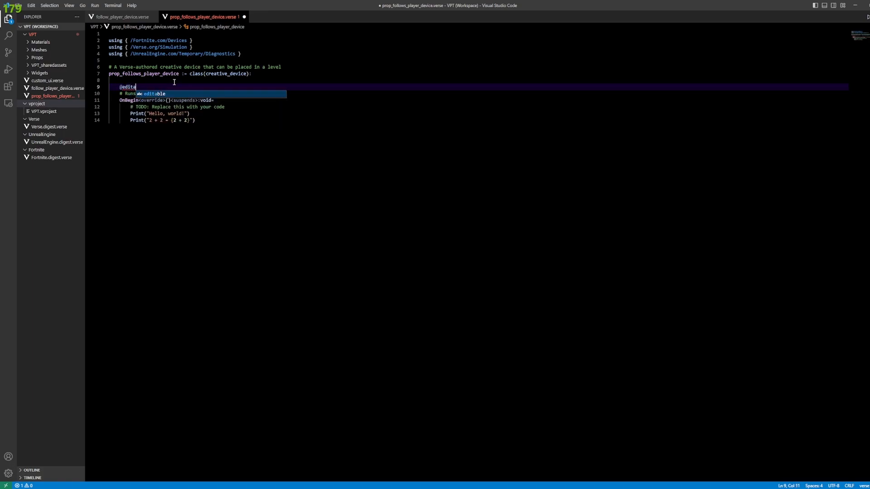
{"action": "key", "text": "Enter"}
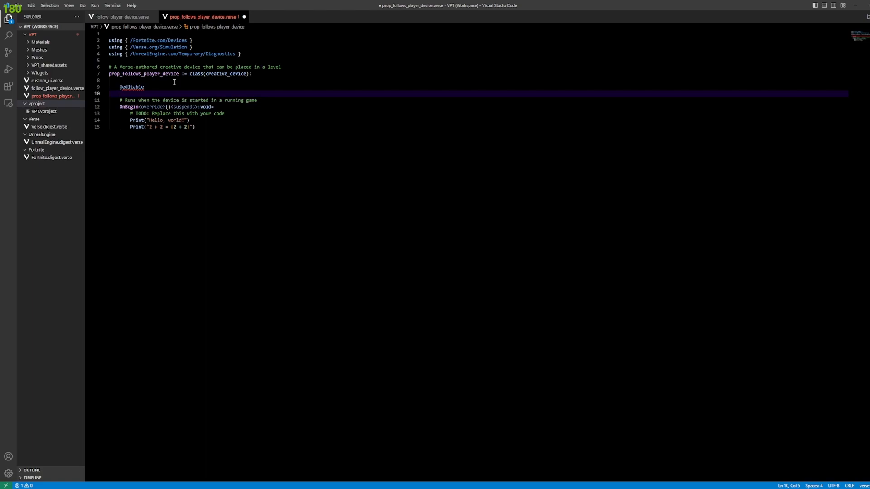
{"action": "type", "text": "FollowerProp :"}
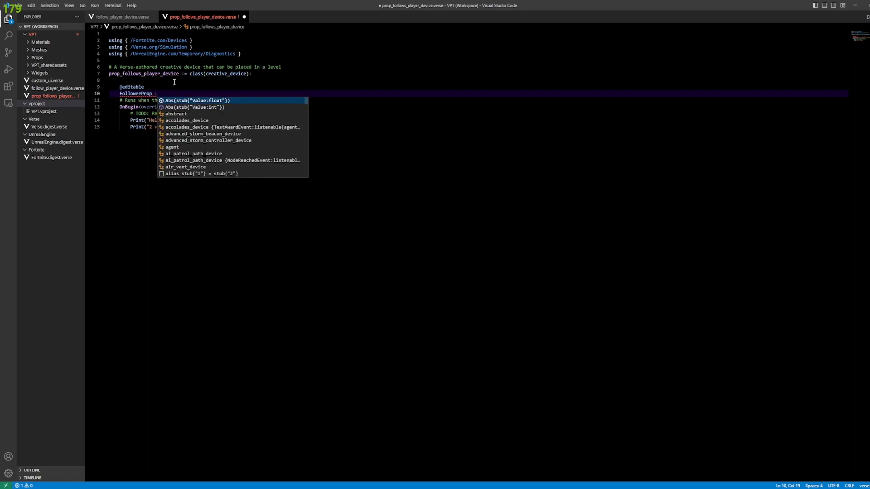
{"action": "type", "text": "cr"}
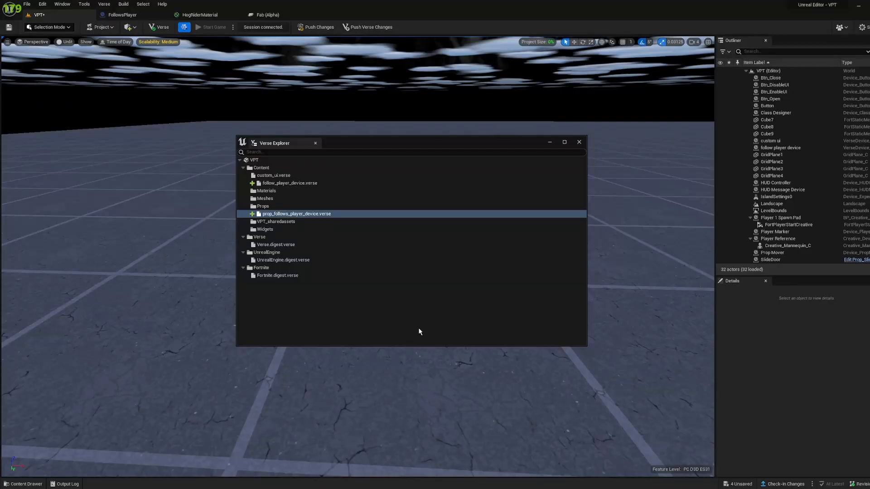
Step: Place the prop_follows_player_device asset from the Content Browser into the level
{"action": "left_click", "coordinate": [579, 142]}
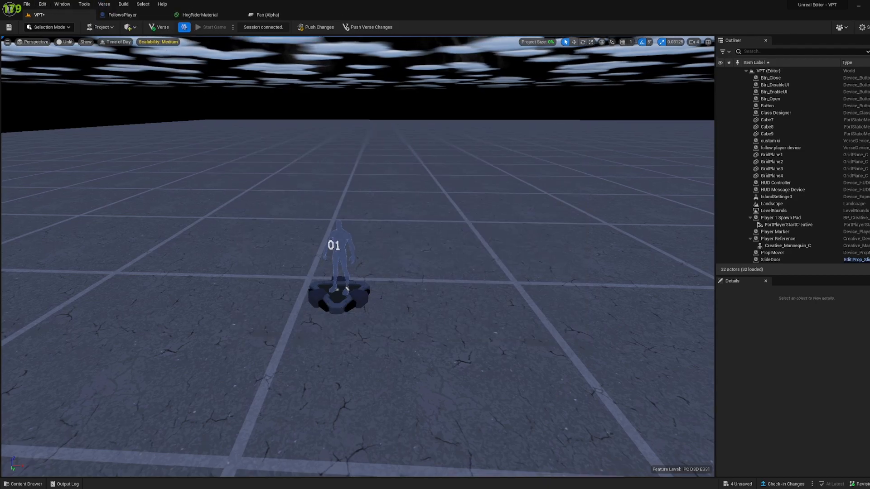
{"action": "left_click", "coordinate": [23, 483]}
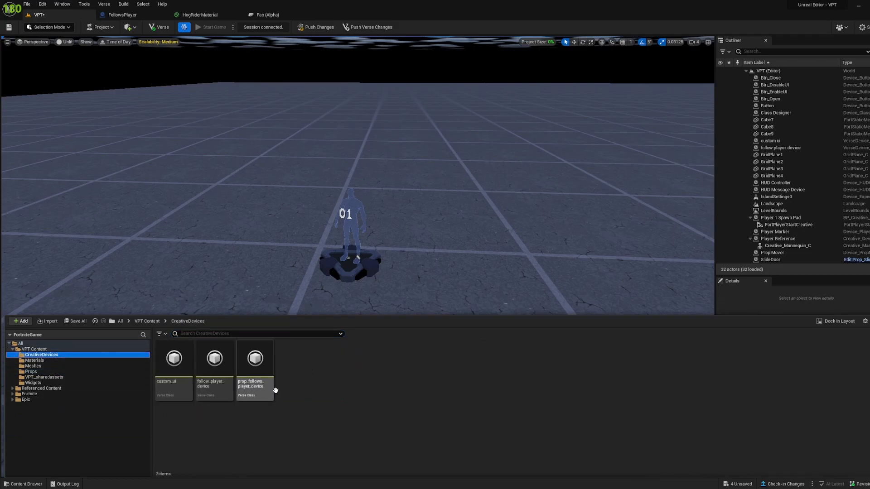
{"action": "left_click", "coordinate": [254, 366]}
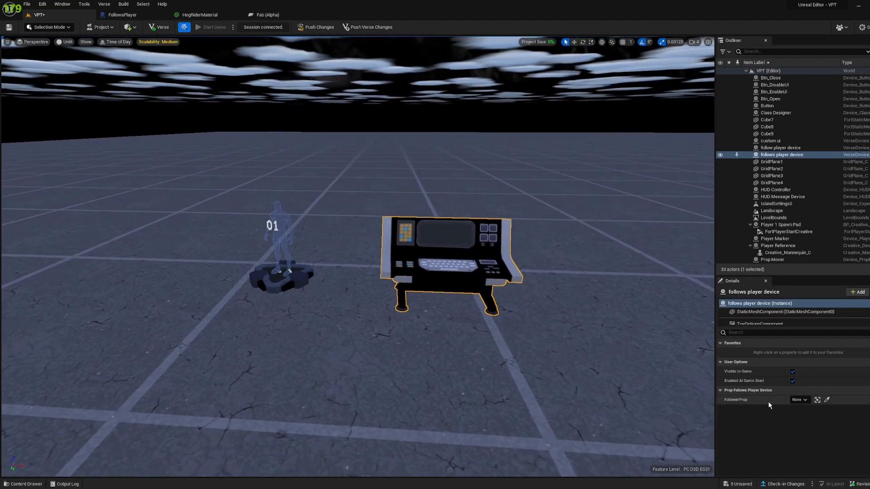
{"action": "left_click", "coordinate": [798, 399]}
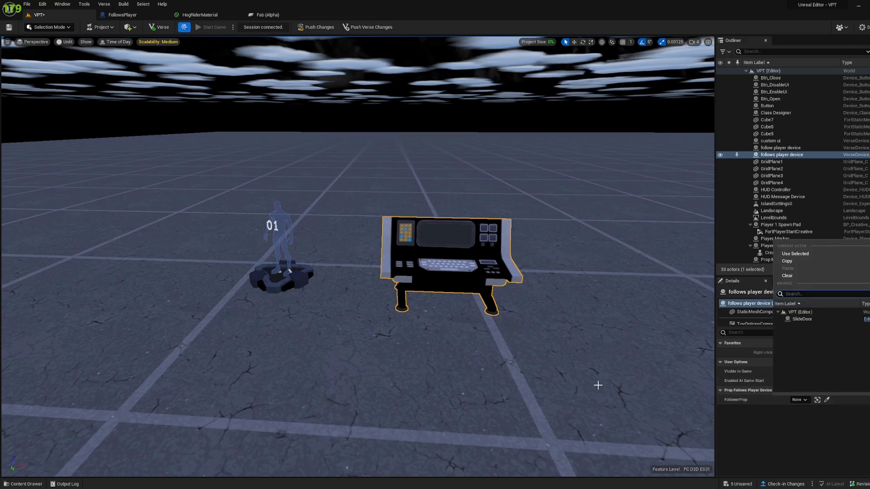
Step: Add the FollowsPlayer statuette prop and select the device to view its FollowerProp setting
{"action": "left_click", "coordinate": [23, 484]}
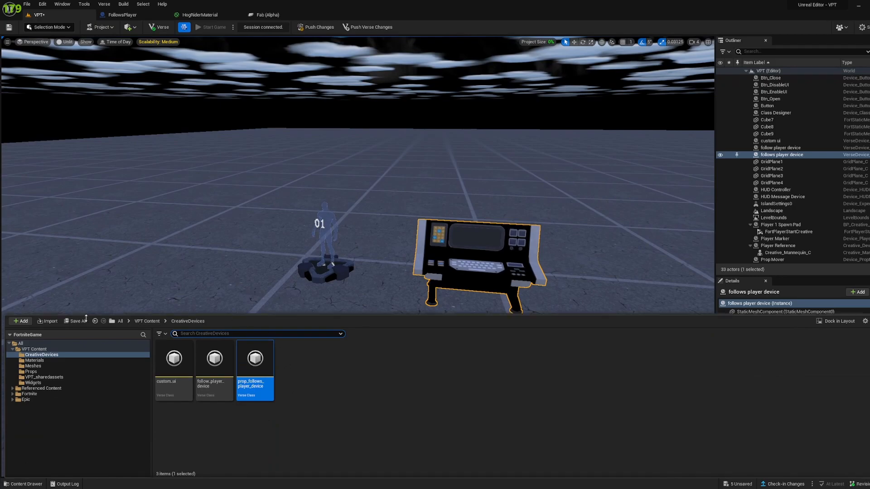
{"action": "left_click", "coordinate": [31, 445]}
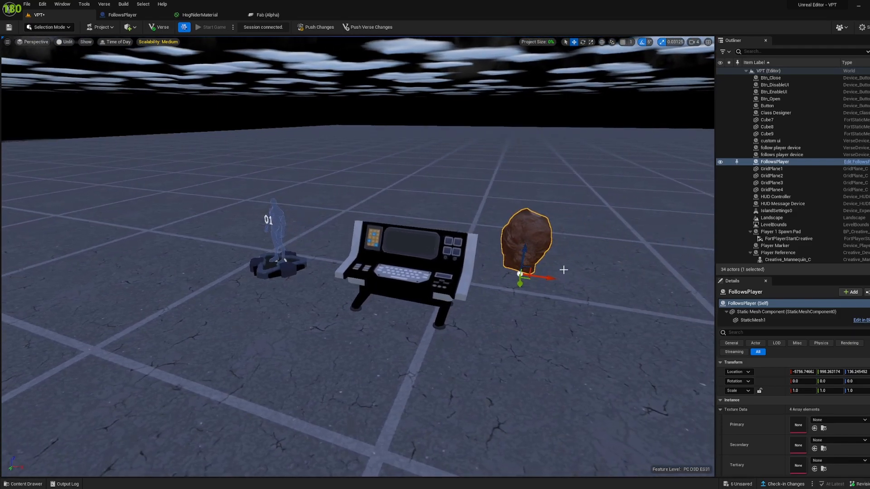
{"action": "left_click", "coordinate": [781, 154]}
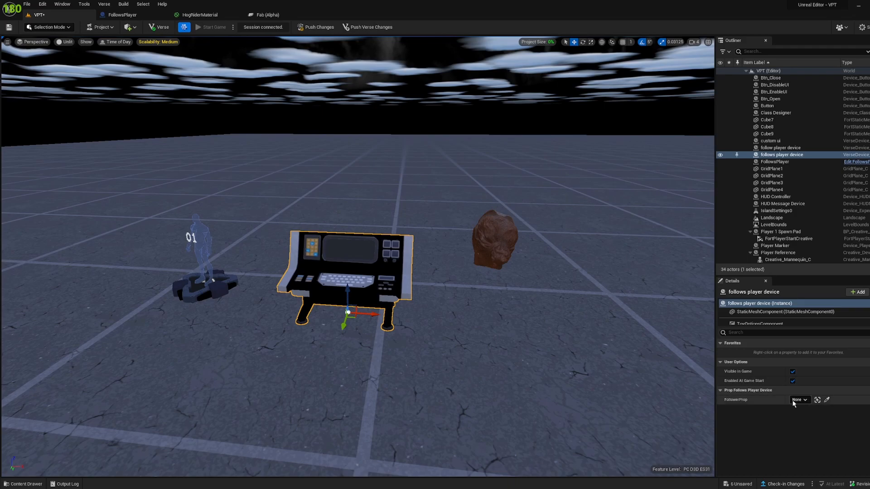
{"action": "left_click", "coordinate": [805, 400]}
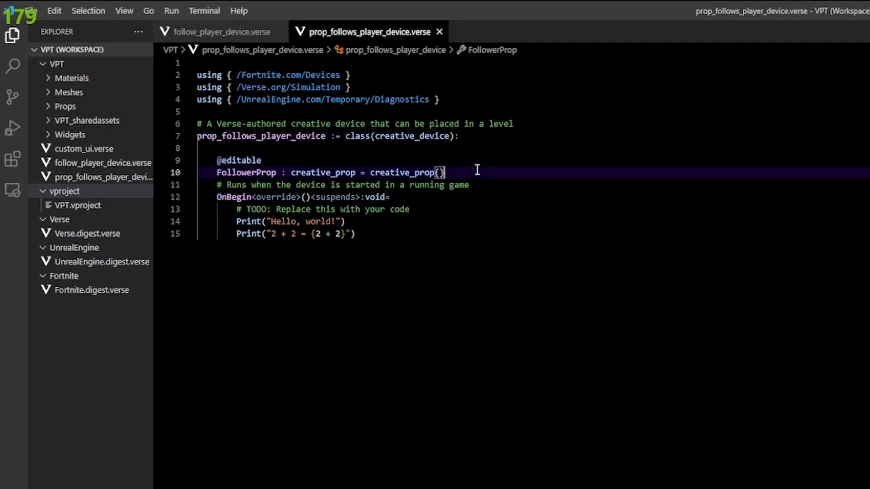
Step: Add a DoFollowPlayer()<suspends>:void function containing a loop with Print("Doing")
{"action": "key", "text": "Enter"}
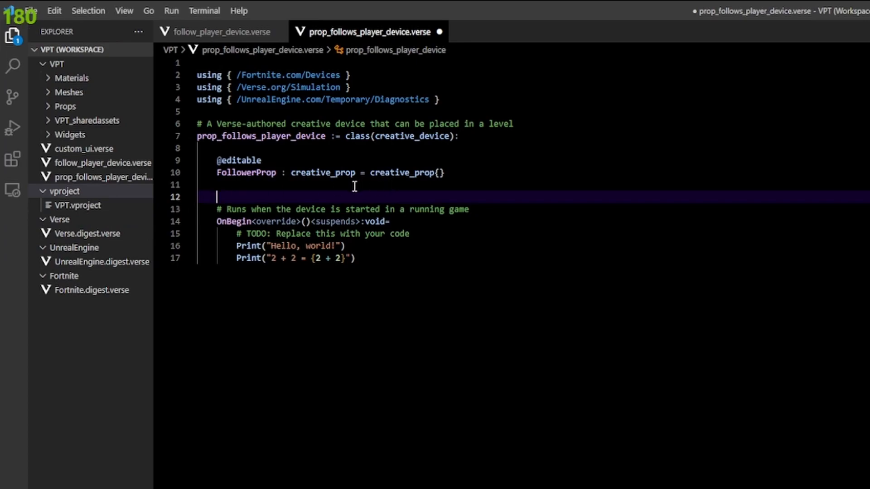
{"action": "type", "text": "d"}
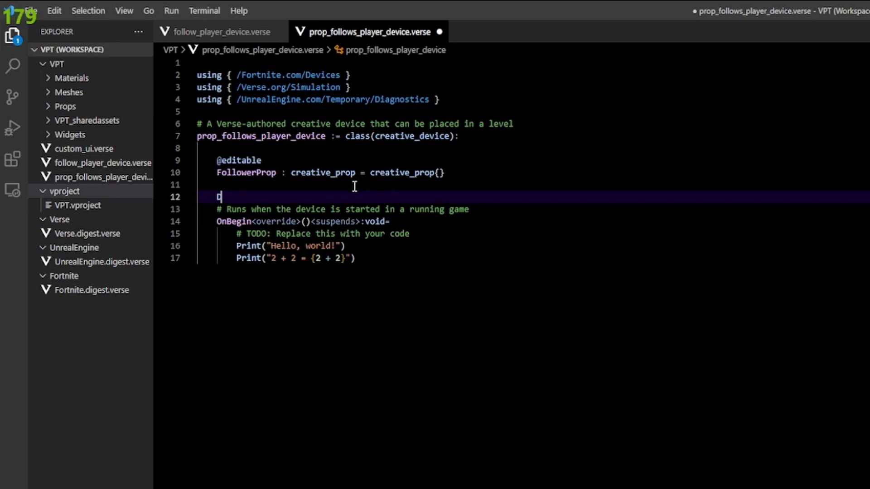
{"action": "type", "text": "oFollowPlayer()<"}
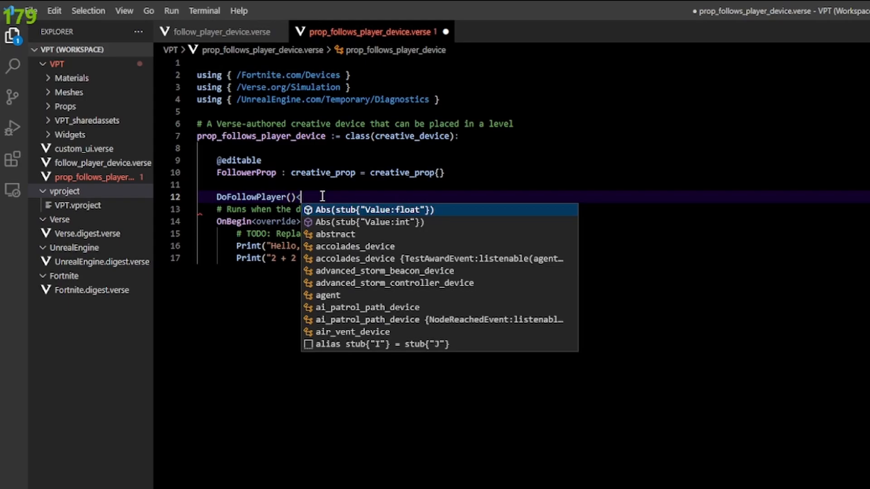
{"action": "type", "text": "suspends>"}
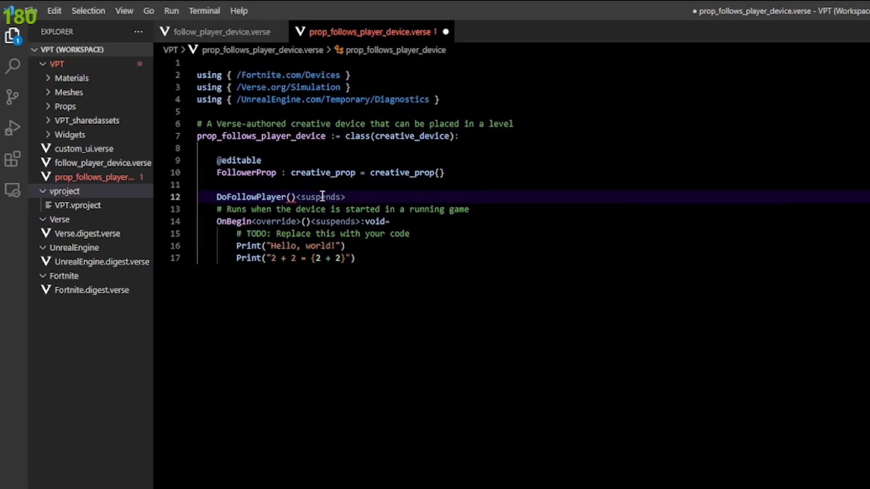
{"action": "type", "text": ": void ="}
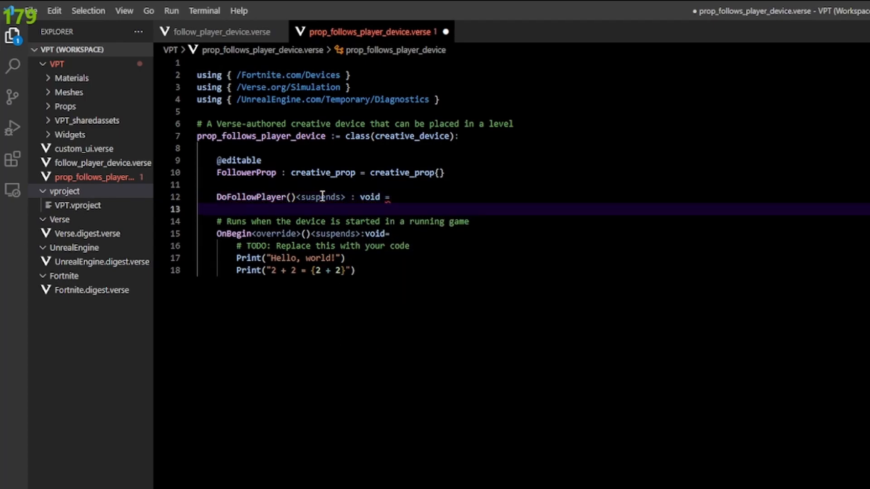
{"action": "type", "text": "Print(\"Doing\")"}
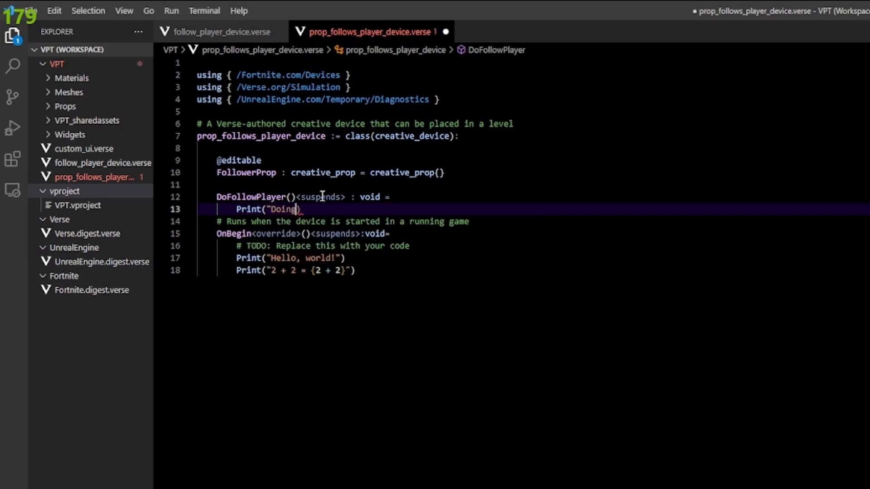
{"action": "type", "text": "FOloow\""}
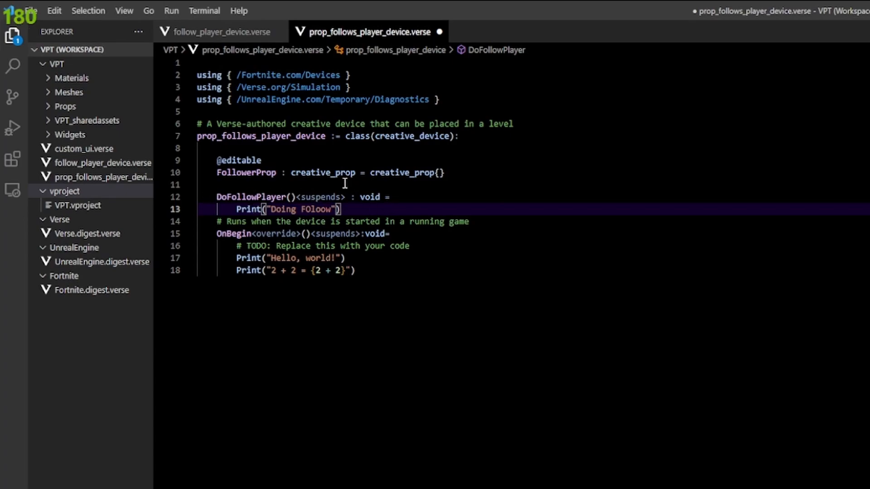
{"action": "mouse_move", "coordinate": [318, 220]}
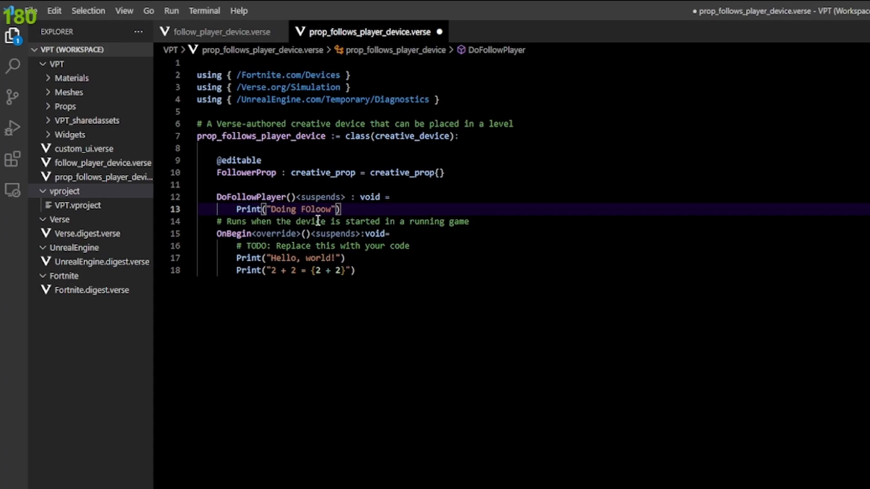
{"action": "key", "text": "Enter"}
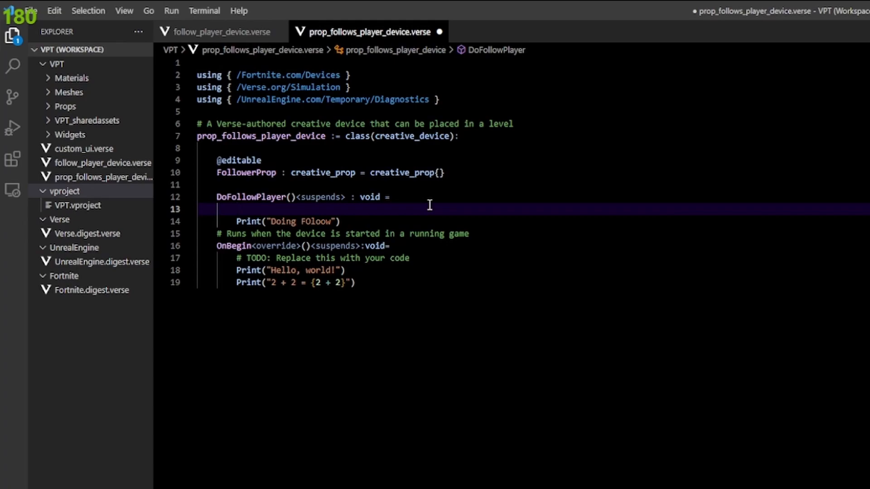
{"action": "type", "text": "1"}
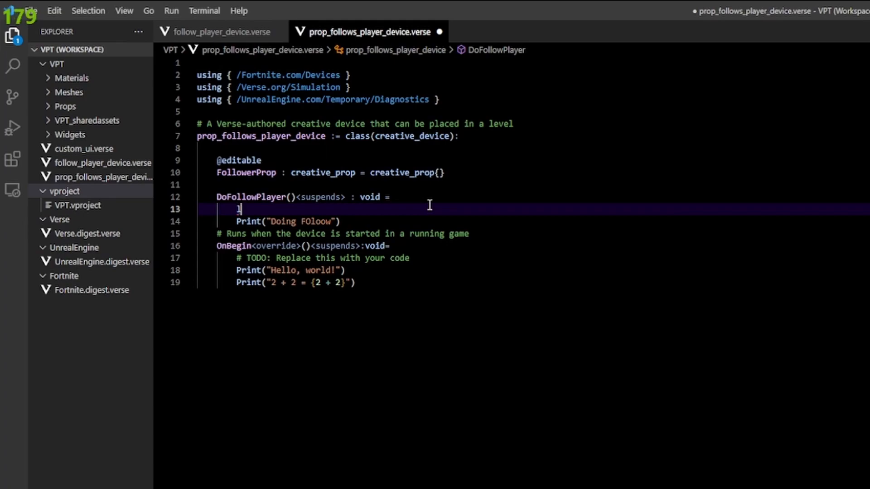
{"action": "type", "text": "oop:"}
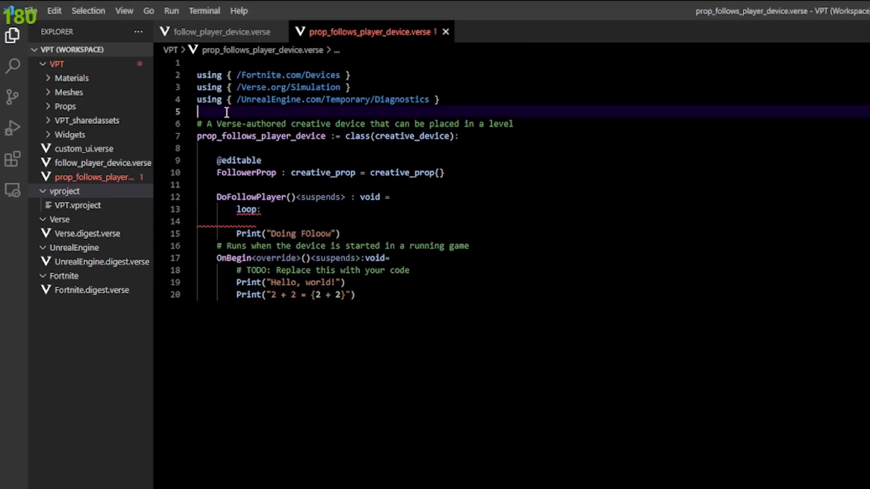
Step: Import /Fortnite.com/Characters and add an if fetching players and PlayerList[0].GetFortCharacter[]
{"action": "type", "text": "using { /Fortnite.com/Characters"}
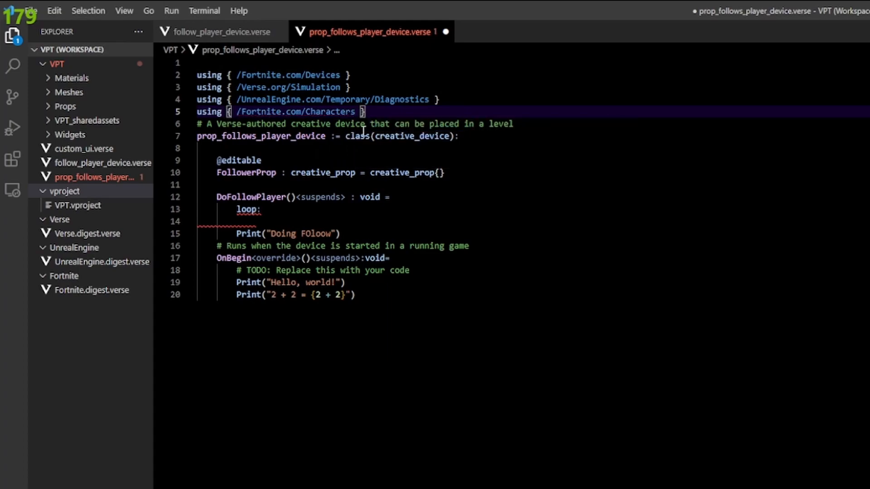
{"action": "key", "text": "Enter"}
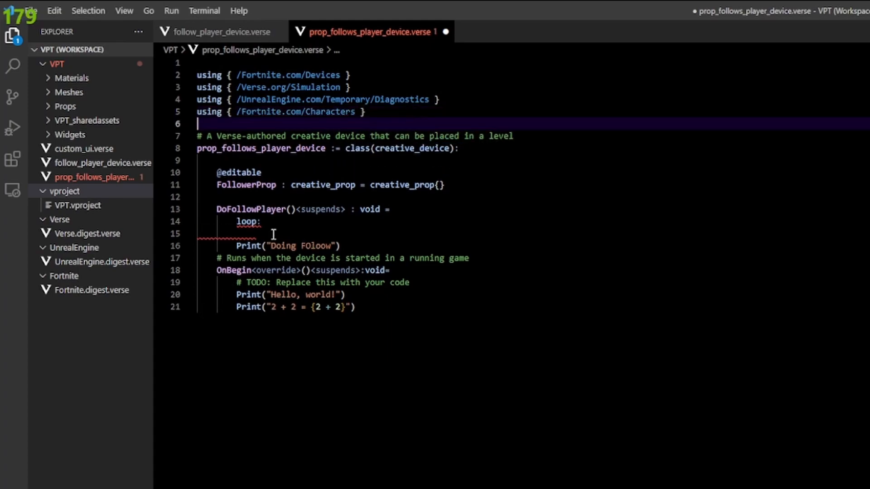
{"action": "left_click", "coordinate": [272, 232]}
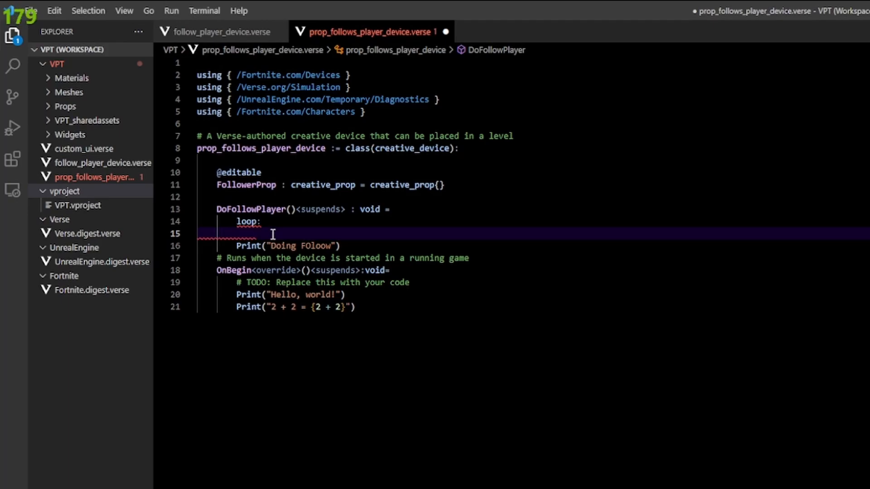
{"action": "type", "text": "if (PlayerList := GetPlayspace()."}
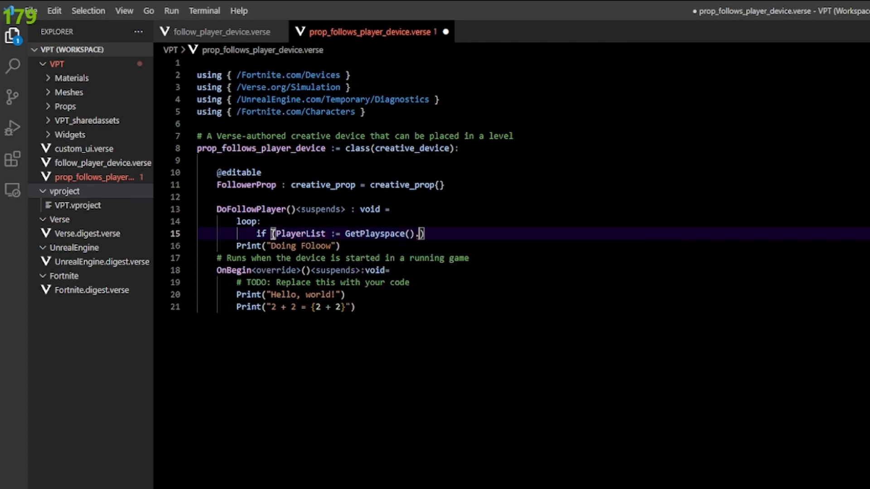
{"action": "type", "text": "GetPlayers("}
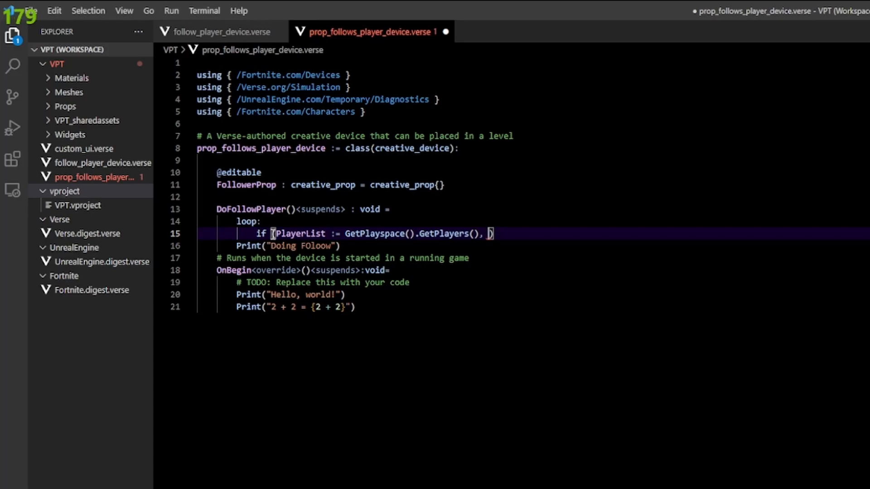
{"action": "type", "text": "FortniteCharacter :="}
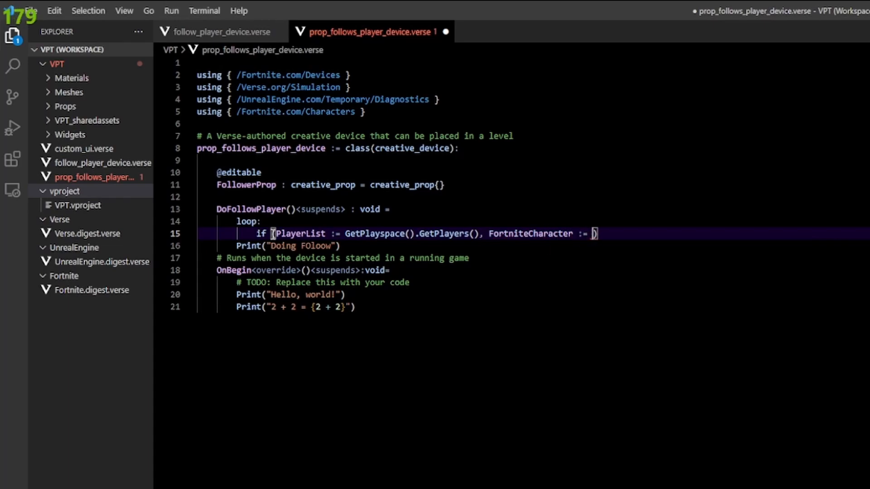
{"action": "type", "text": "PlayerLi"}
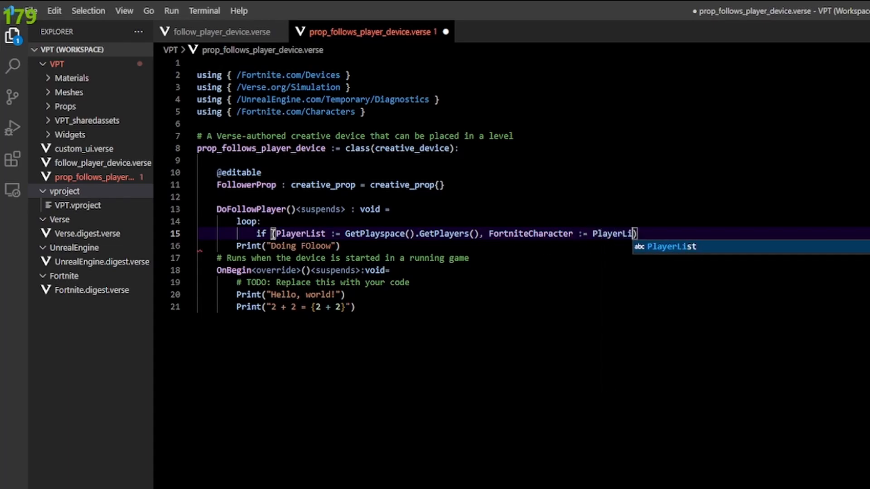
{"action": "type", "text": "[0]"}
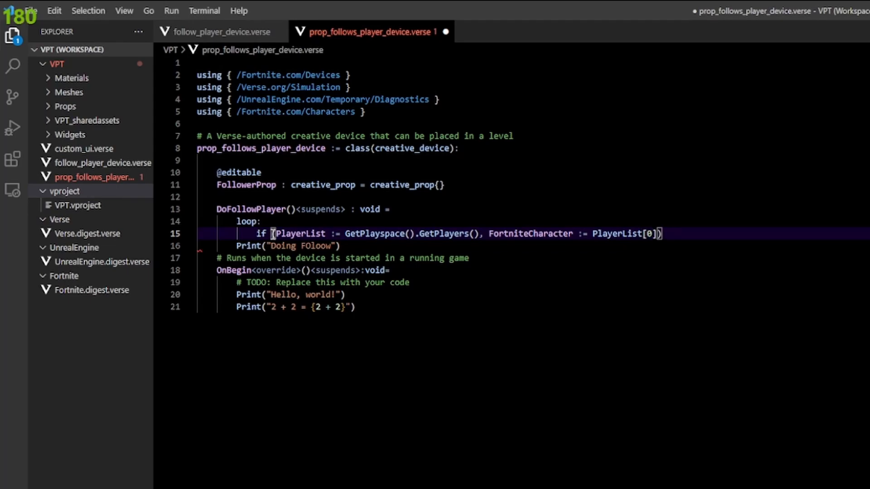
{"action": "type", "text": "."}
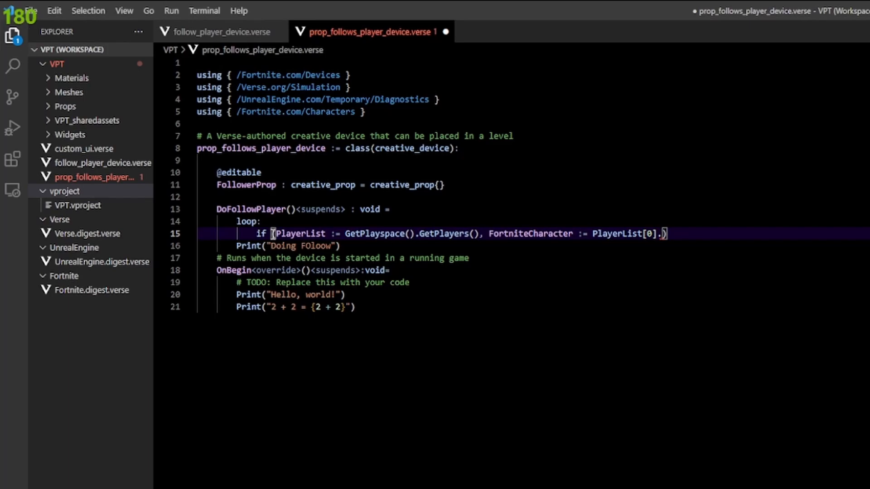
{"action": "type", "text": ".GetFortCharacter["}
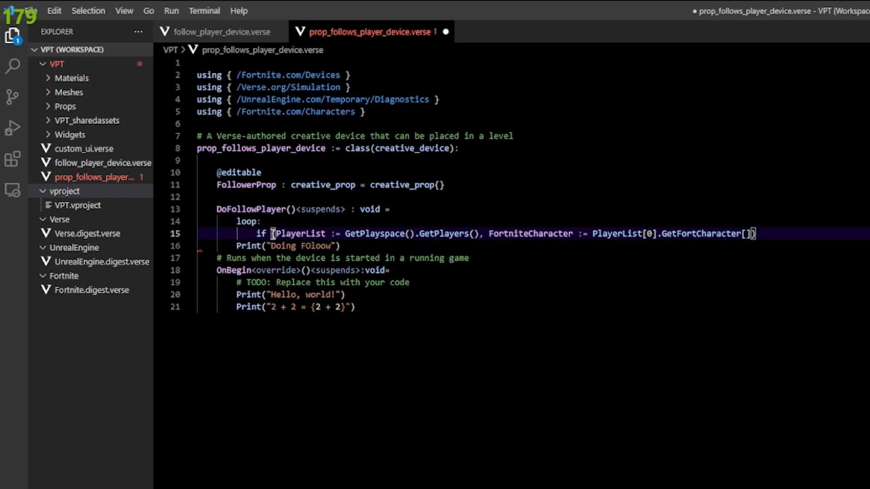
Step: Print "HI" inside the if and add an else that breaks the loop
{"action": "key", "text": "Enter"}
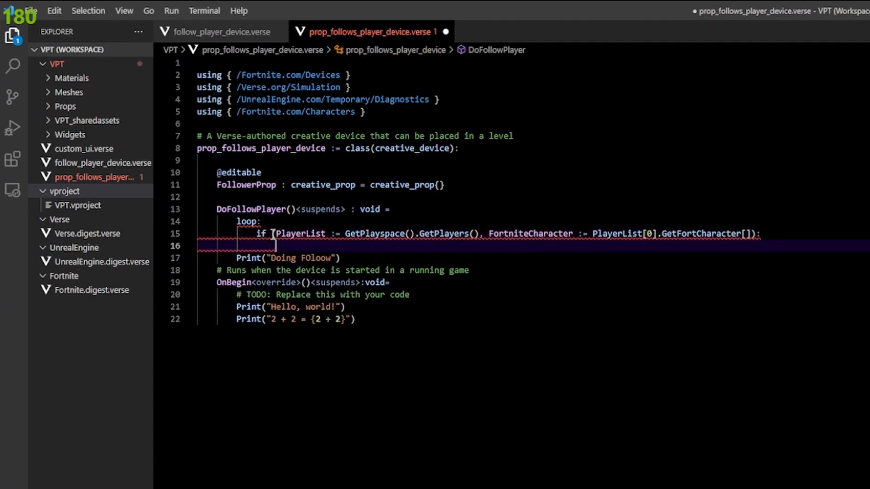
{"action": "type", "text": "Print(\"HI\")"}
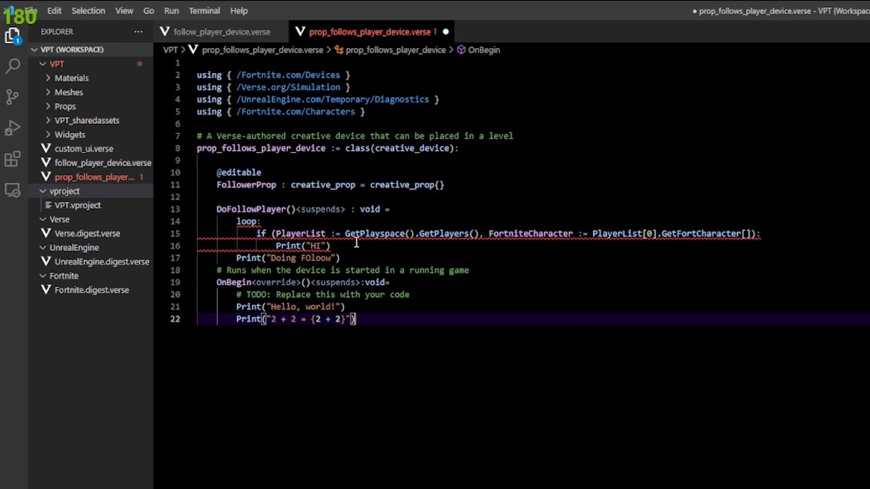
{"action": "key", "text": "Enter"}
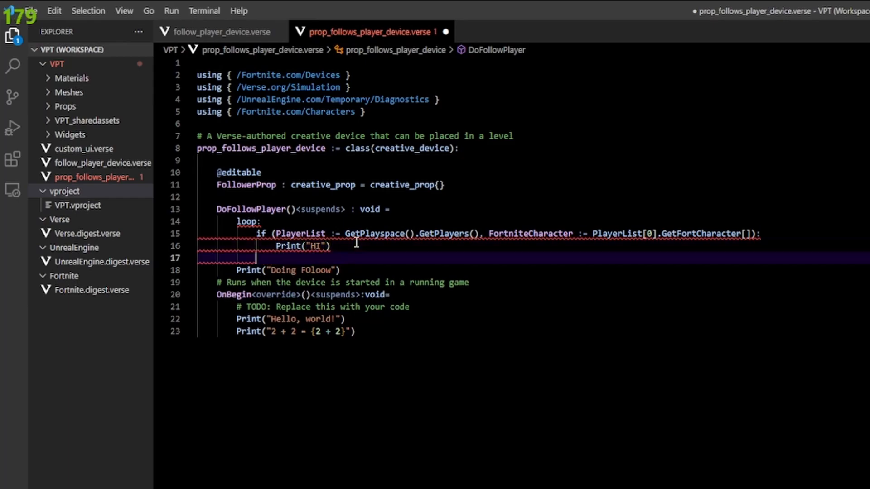
{"action": "type", "text": "else:"}
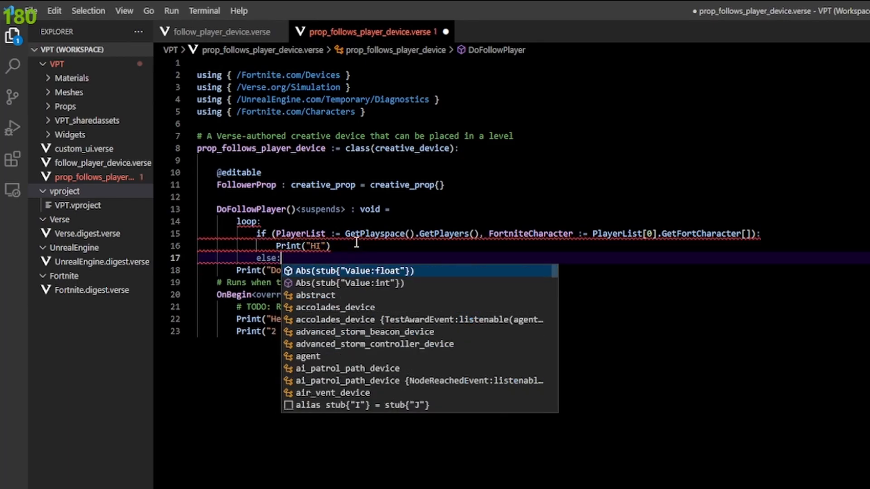
{"action": "type", "text": "break"}
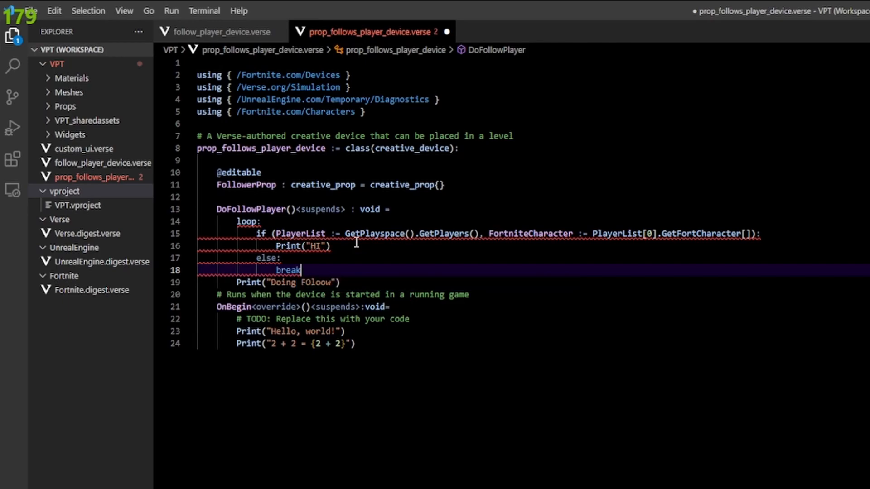
Step: Start a 'PlayerPosition : vector3' declaration above the HI print
{"action": "key", "text": "Enter"}
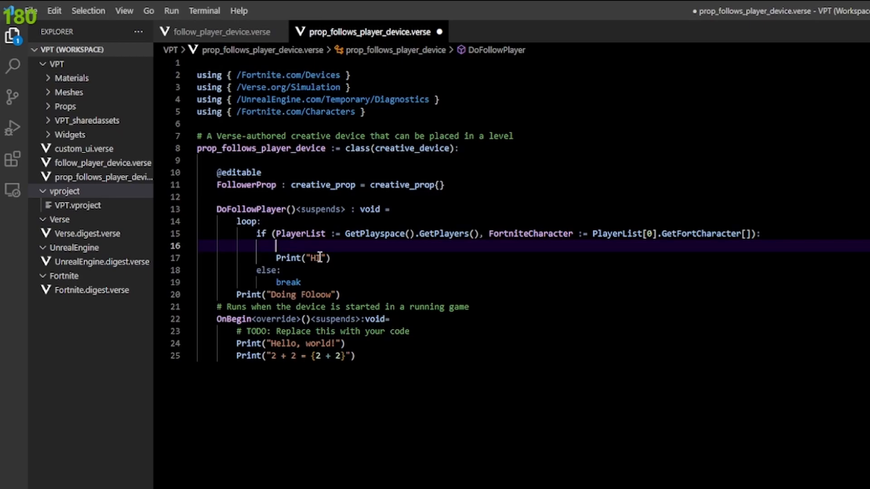
{"action": "type", "text": "P"}
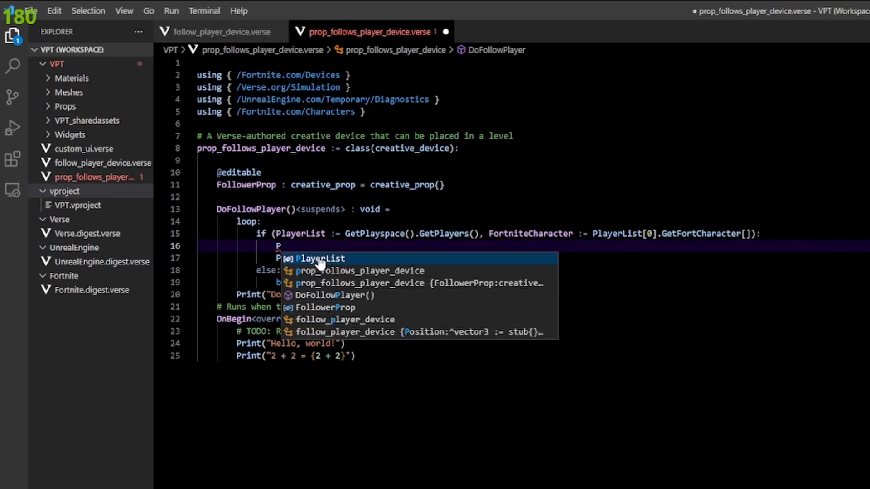
{"action": "type", "text": "layerPosition :"}
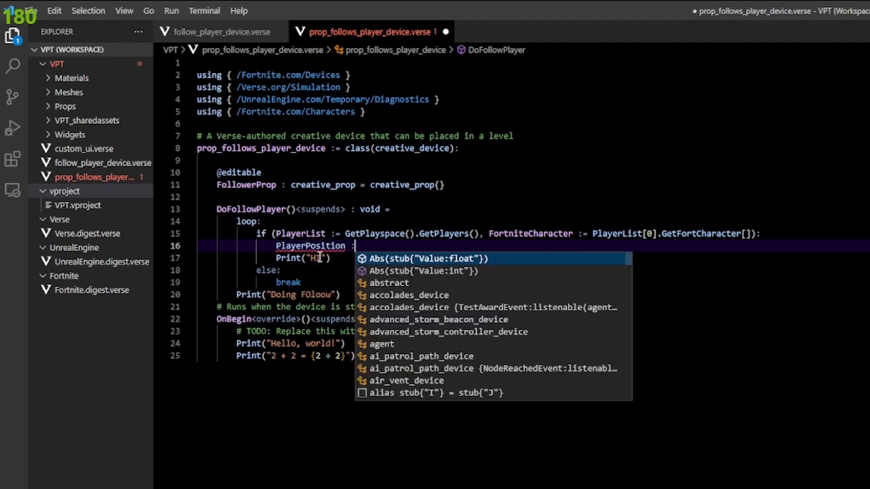
{"action": "type", "text": "vector3"}
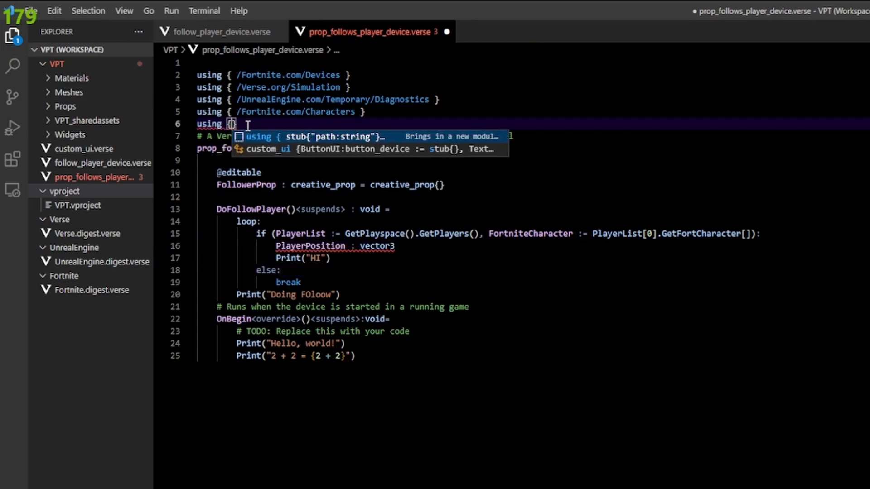
Step: Add 'using { /UnrealEngine.com/Temporary/SpatialMath }' to the imports
{"action": "type", "text": "/UnrealEngi"}
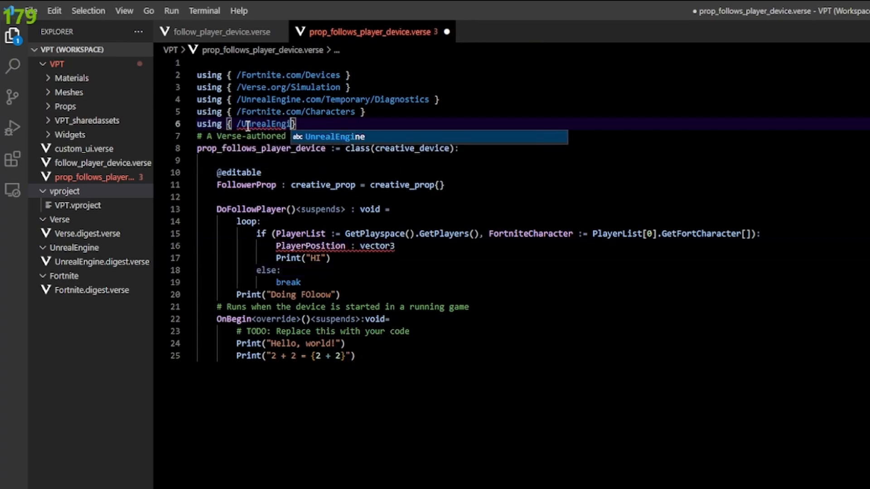
{"action": "type", "text": ".com/Tempo"}
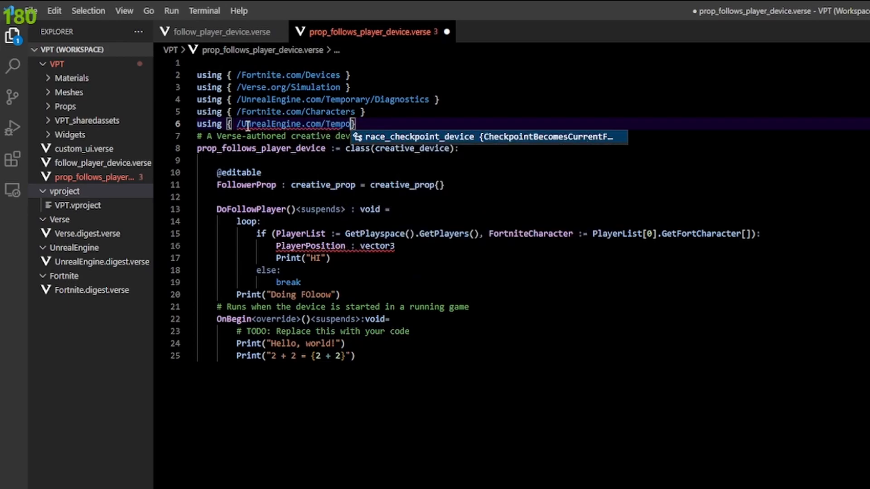
{"action": "type", "text": "SpatialMath"}
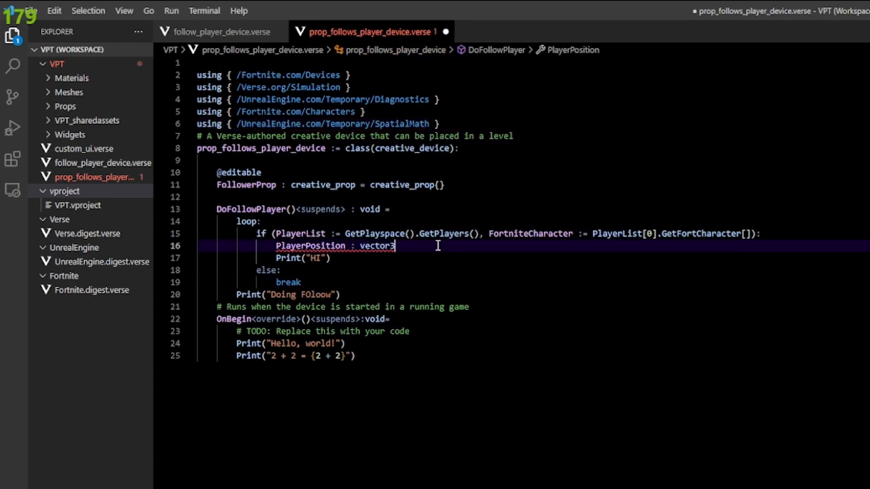
Step: Assign PlayerPosition = FortniteCharacter.GetTransform().Translation and begin a new line below
{"action": "type", "text": "="}
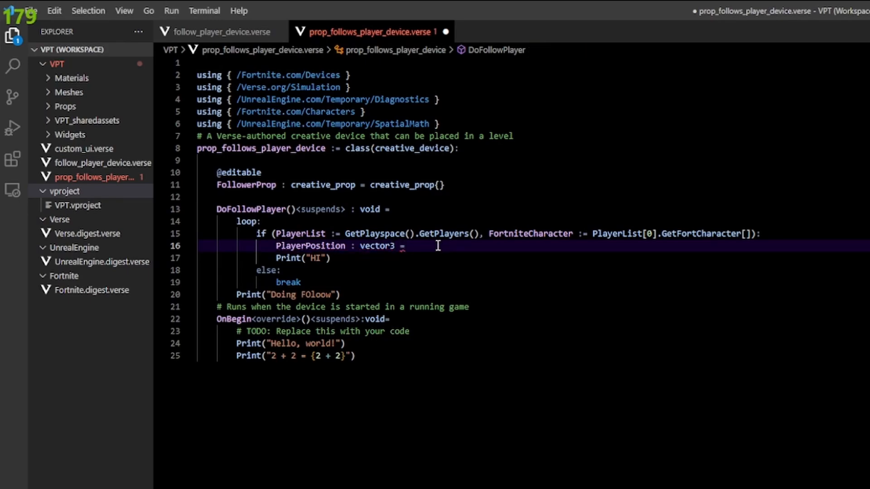
{"action": "type", "text": "Fortnited"}
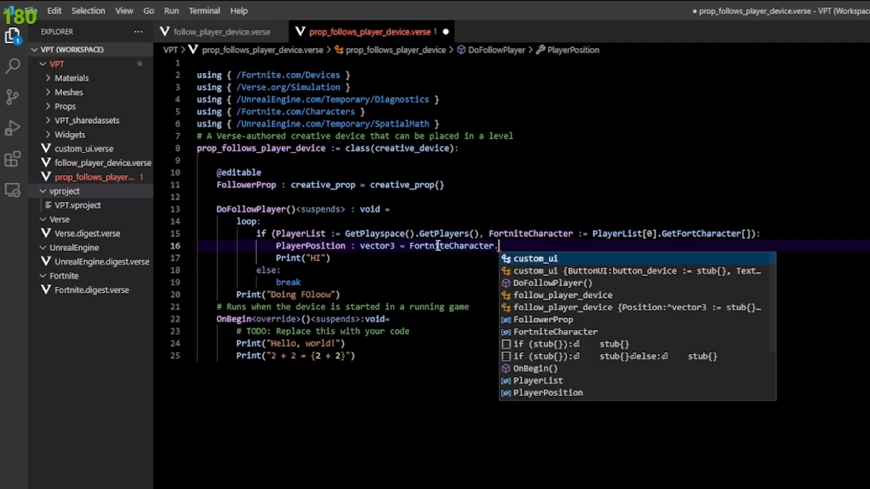
{"action": "type", "text": "GetTransform"}
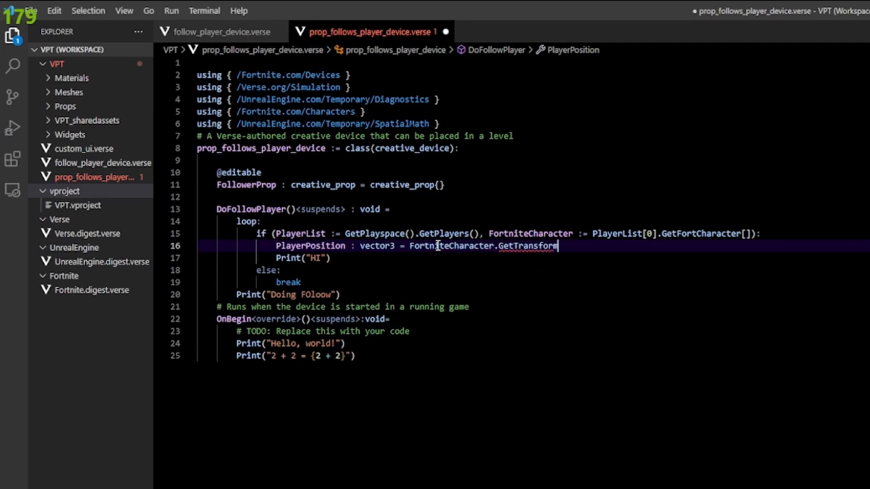
{"action": "type", "text": "().Translation"}
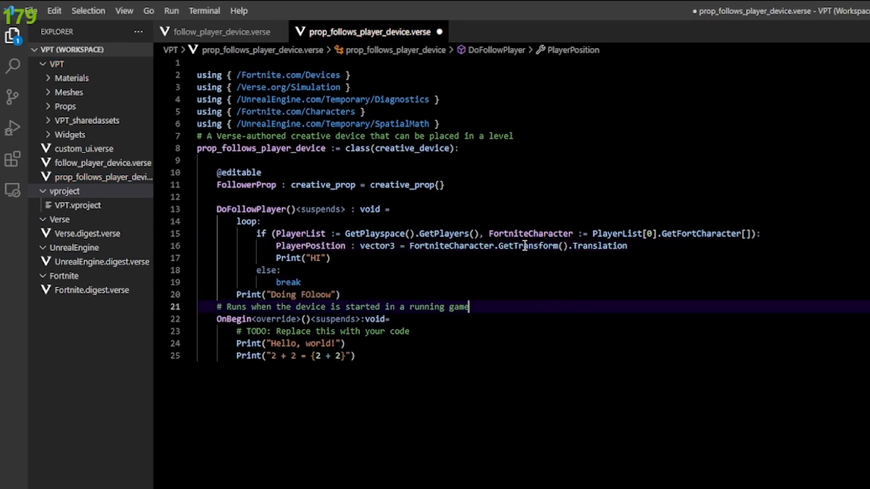
{"action": "mouse_move", "coordinate": [524, 245]}
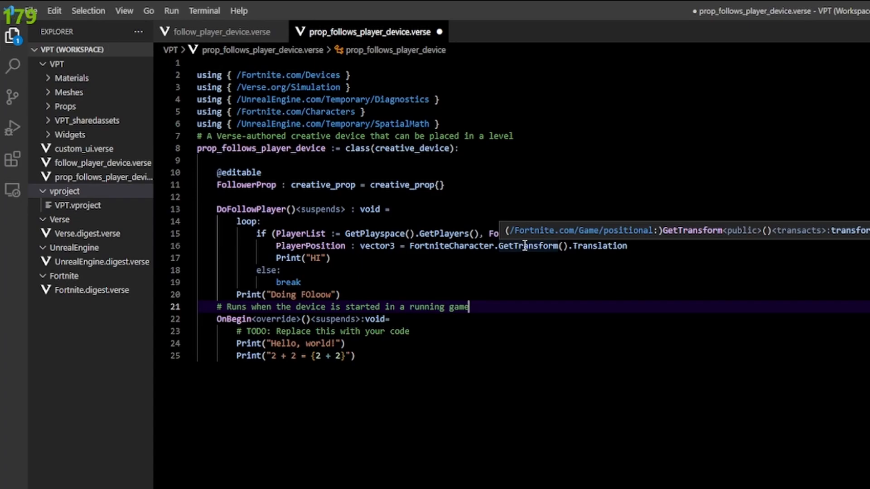
{"action": "mouse_move", "coordinate": [547, 245]}
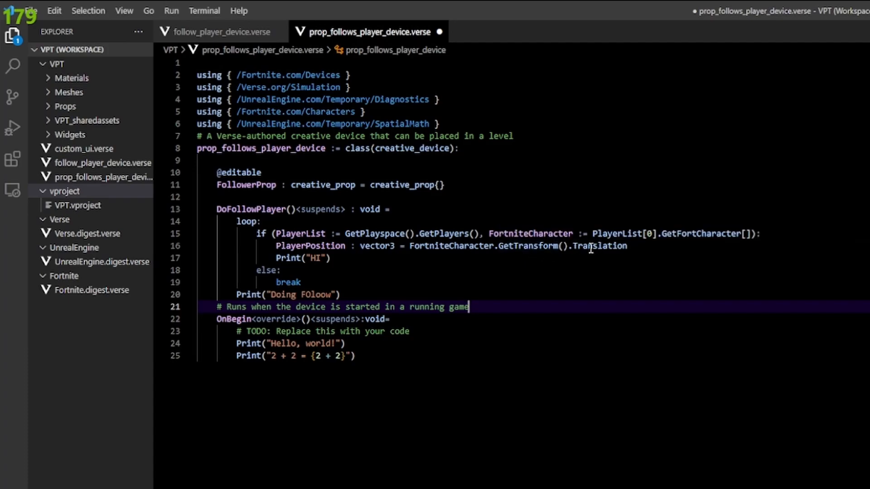
{"action": "mouse_move", "coordinate": [598, 246]}
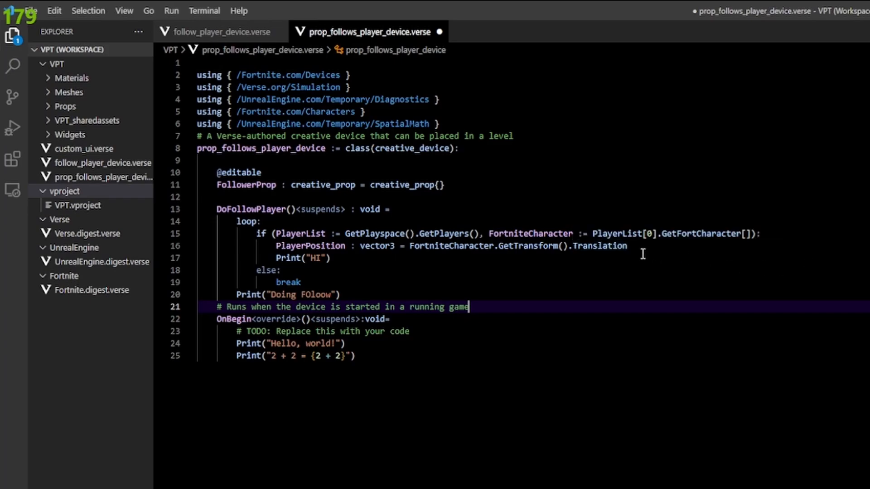
{"action": "mouse_move", "coordinate": [617, 237]}
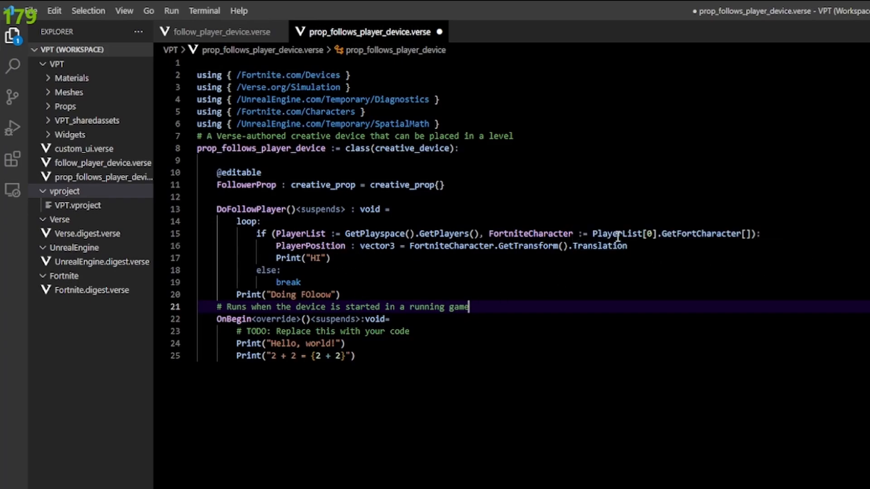
{"action": "key", "text": "enter"}
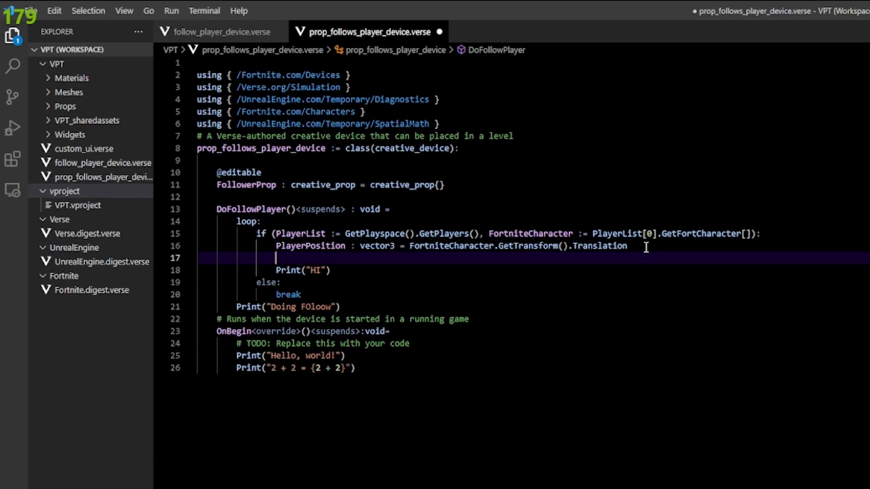
Step: Call FollowerProp.MoveTo(PlayerPosition, rotation{}, 1.0) in place of Print("HI") and save
{"action": "type", "text": "FollowerProp"}
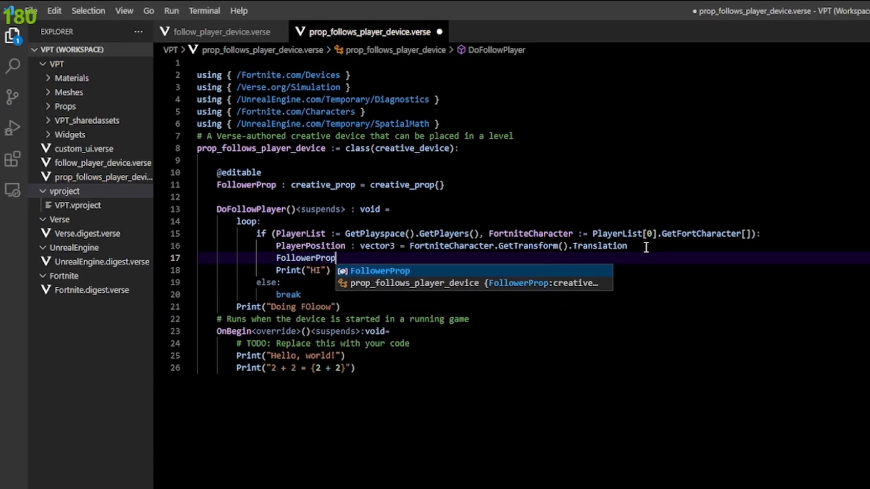
{"action": "type", "text": ".MoveTo("}
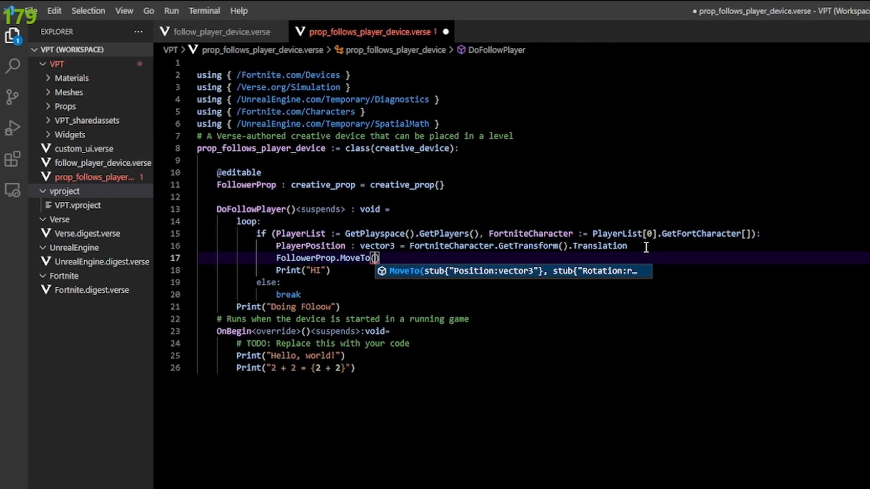
{"action": "type", "text": "PlayerPosition,"}
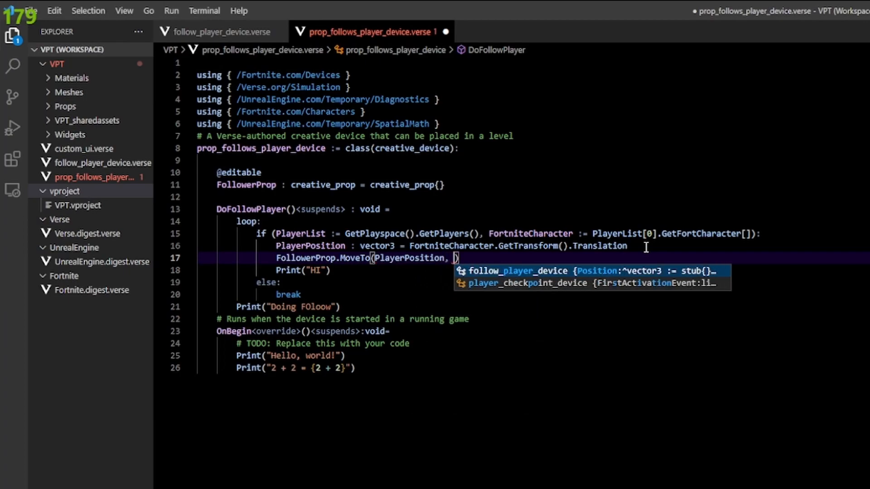
{"action": "type", "text": "r"}
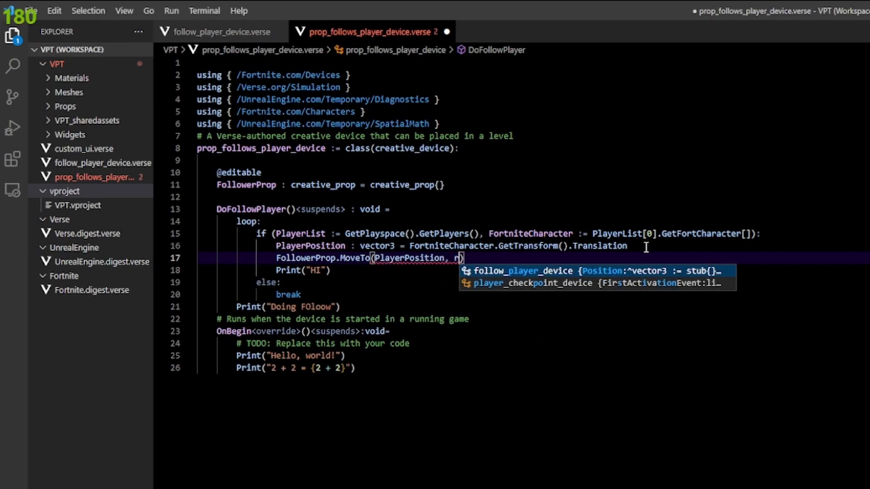
{"action": "type", "text": "rotation"}
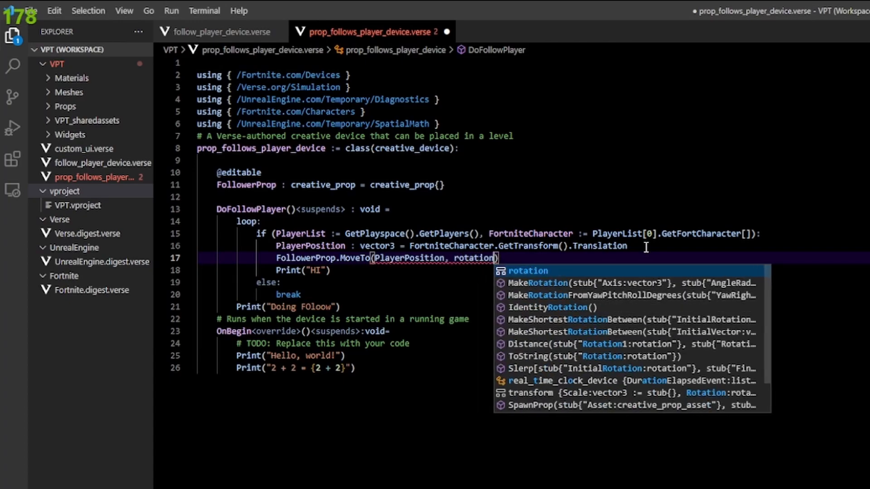
{"action": "type", "text": "{},"}
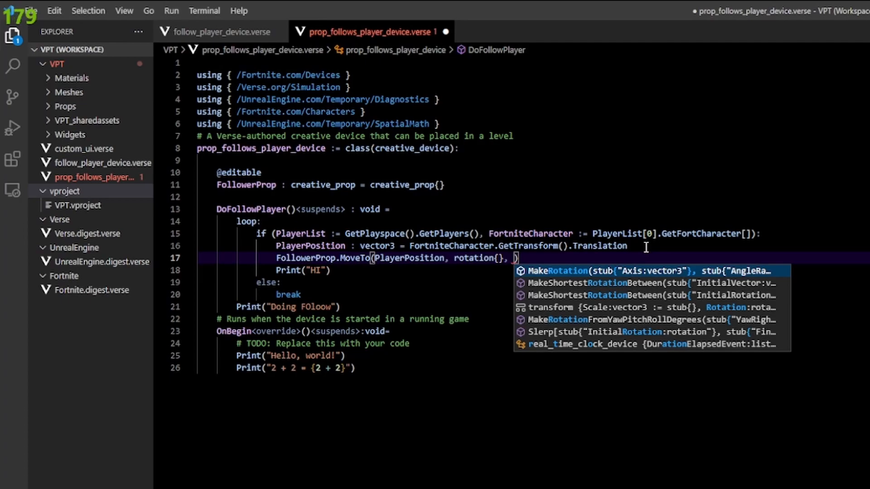
{"action": "type", "text": "1."}
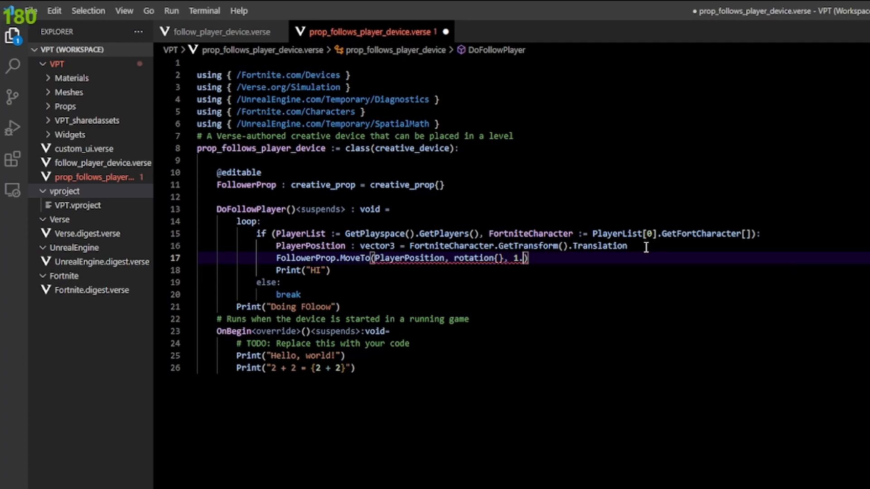
{"action": "type", "text": "0"}
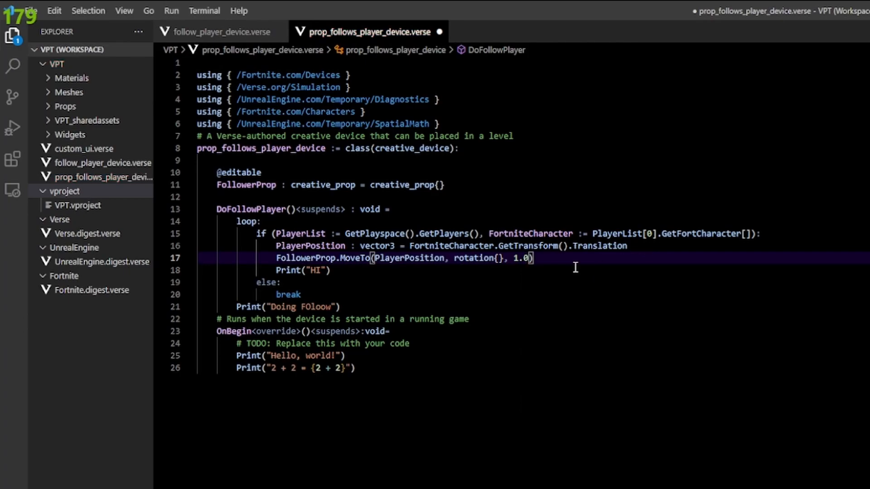
{"action": "left_click", "coordinate": [261, 306]}
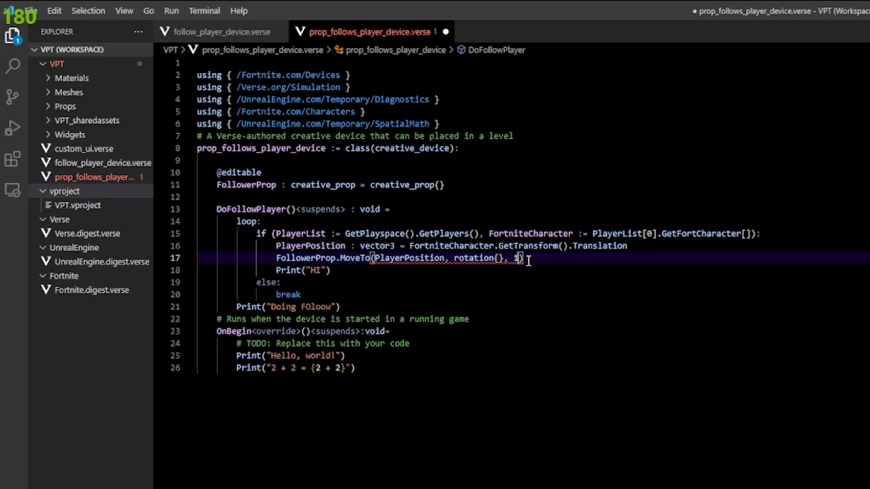
{"action": "type", "text": ".0"}
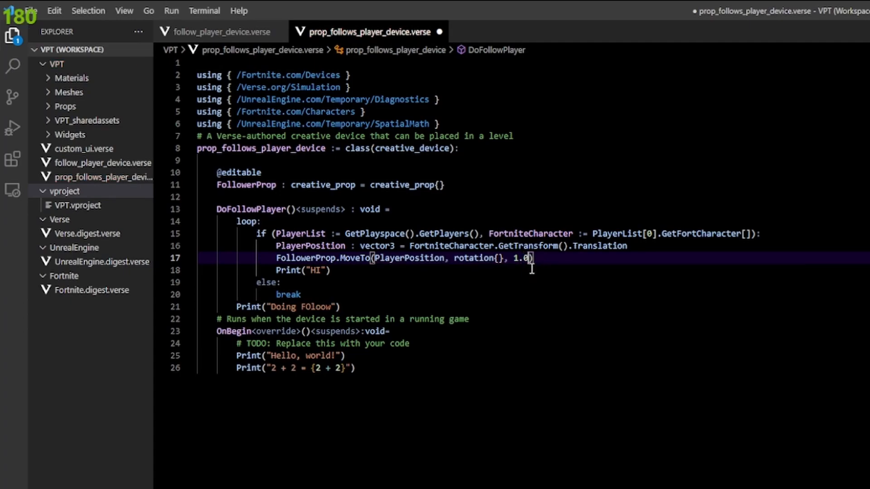
{"action": "mouse_move", "coordinate": [516, 246]}
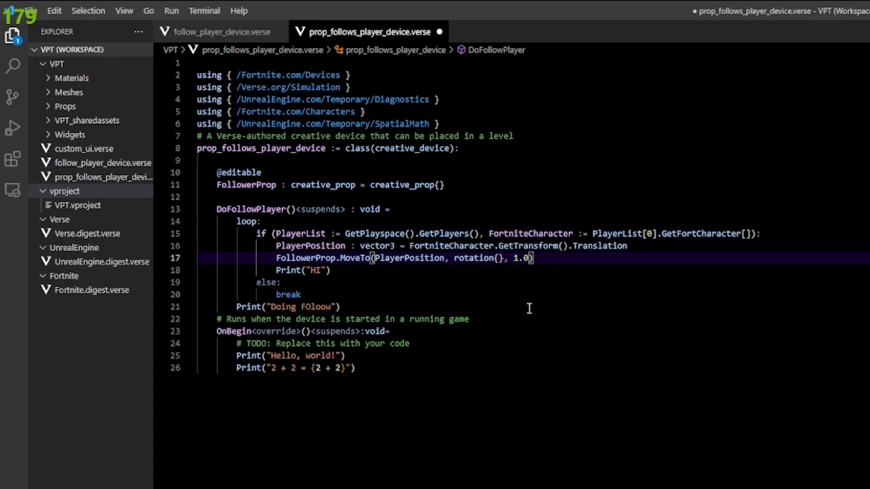
{"action": "key", "text": "ctrl+s"}
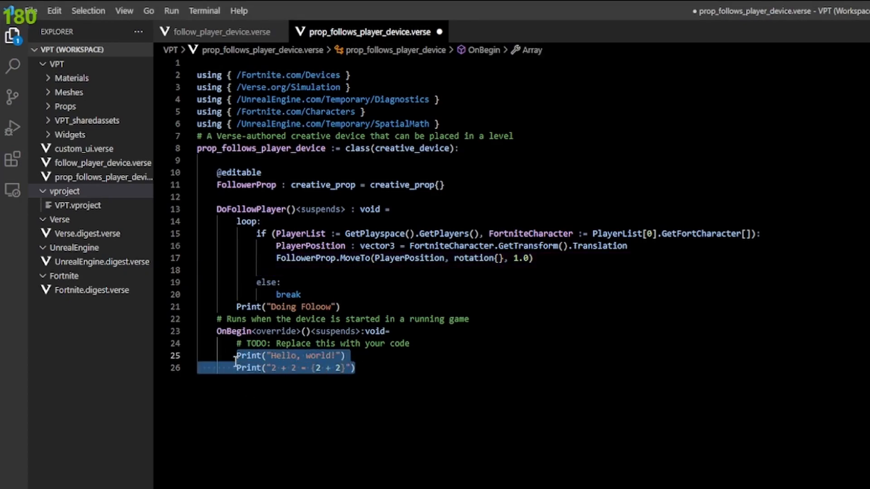
Step: Replace the Hello world prints in OnBegin with a DoFollowPlayer() call
{"action": "type", "text": "DoFo"}
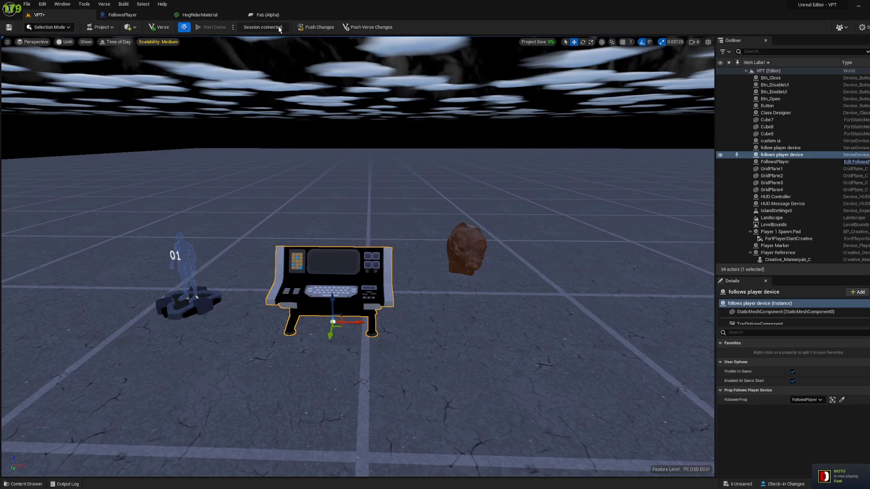
Step: Save all listed content, push the level changes to the Fortnite session, and start the game
{"action": "left_click", "coordinate": [316, 27]}
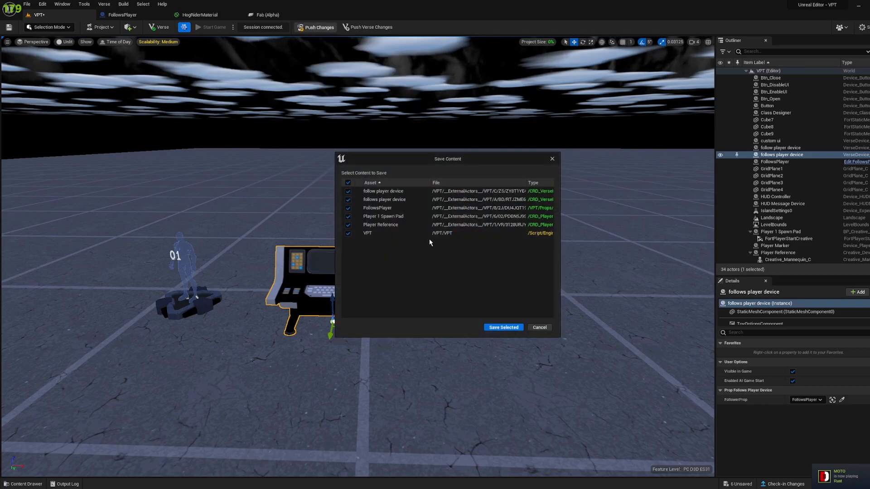
{"action": "left_click", "coordinate": [503, 327]}
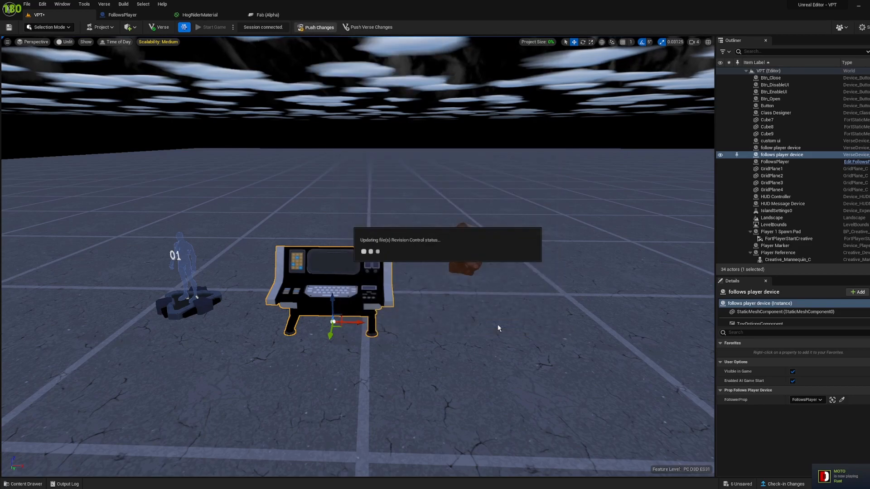
{"action": "left_click", "coordinate": [213, 27]}
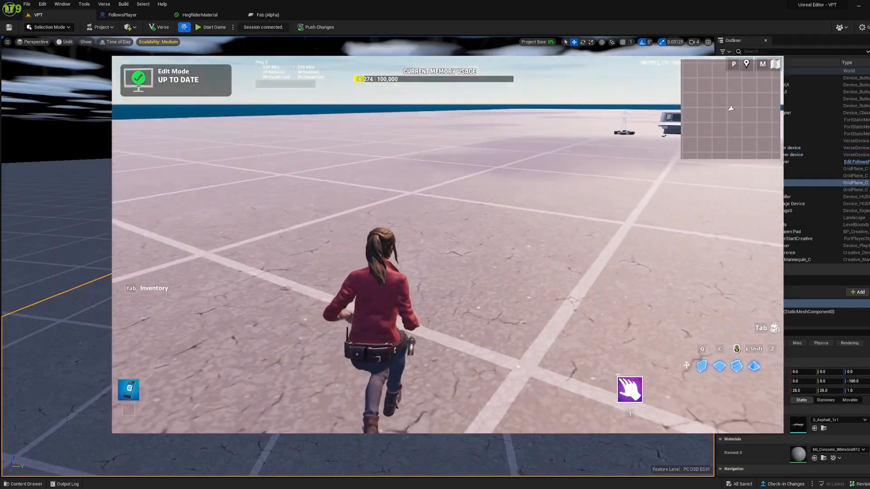
{"action": "left_click", "coordinate": [212, 27]}
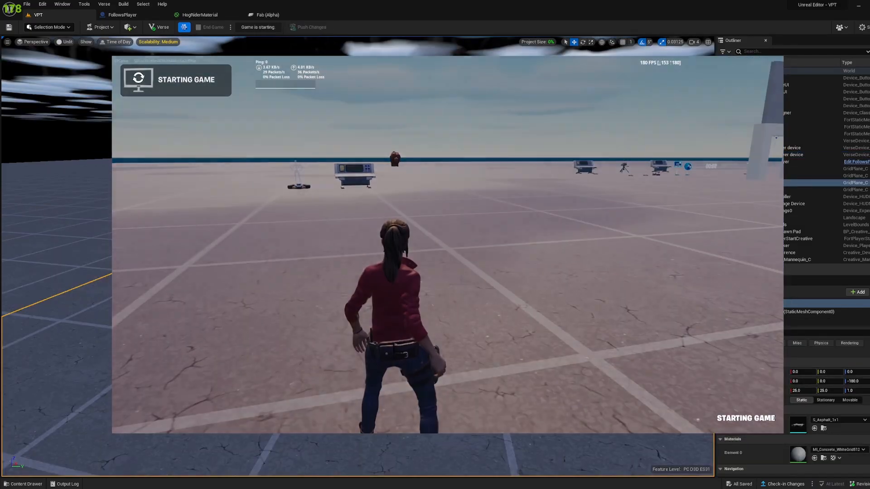